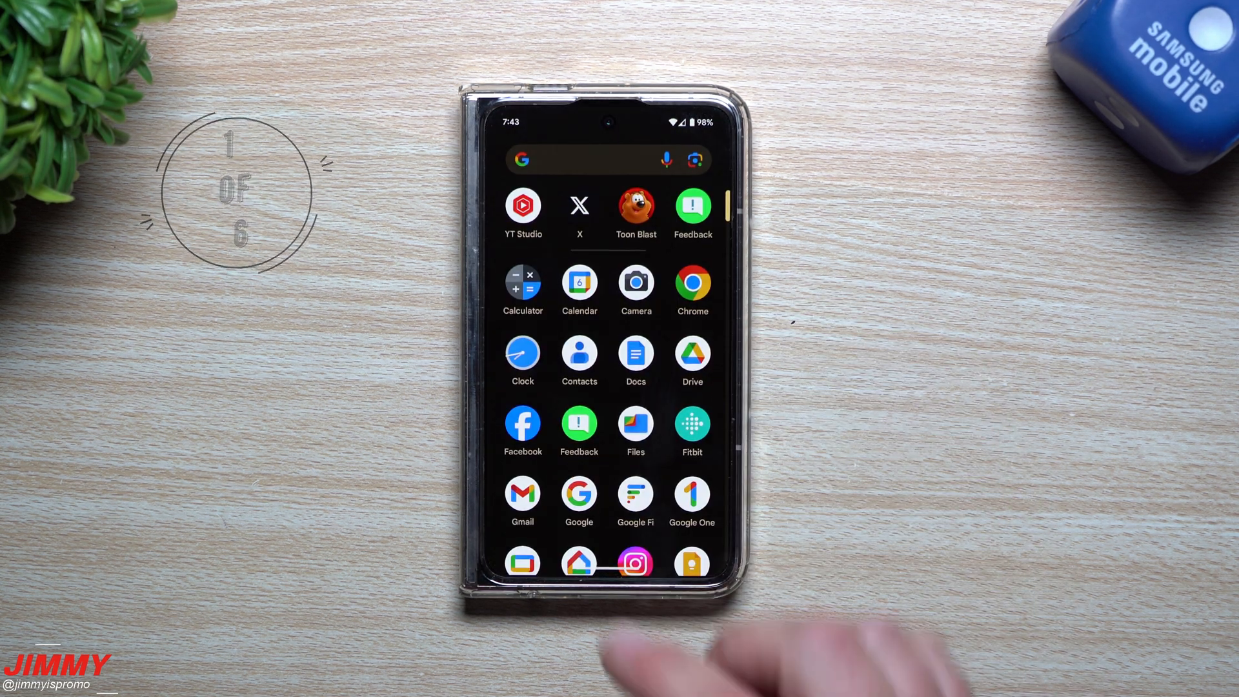
- Launch Google Clock to its world clock with Daytona Beach and Los Angeles
click(523, 353)
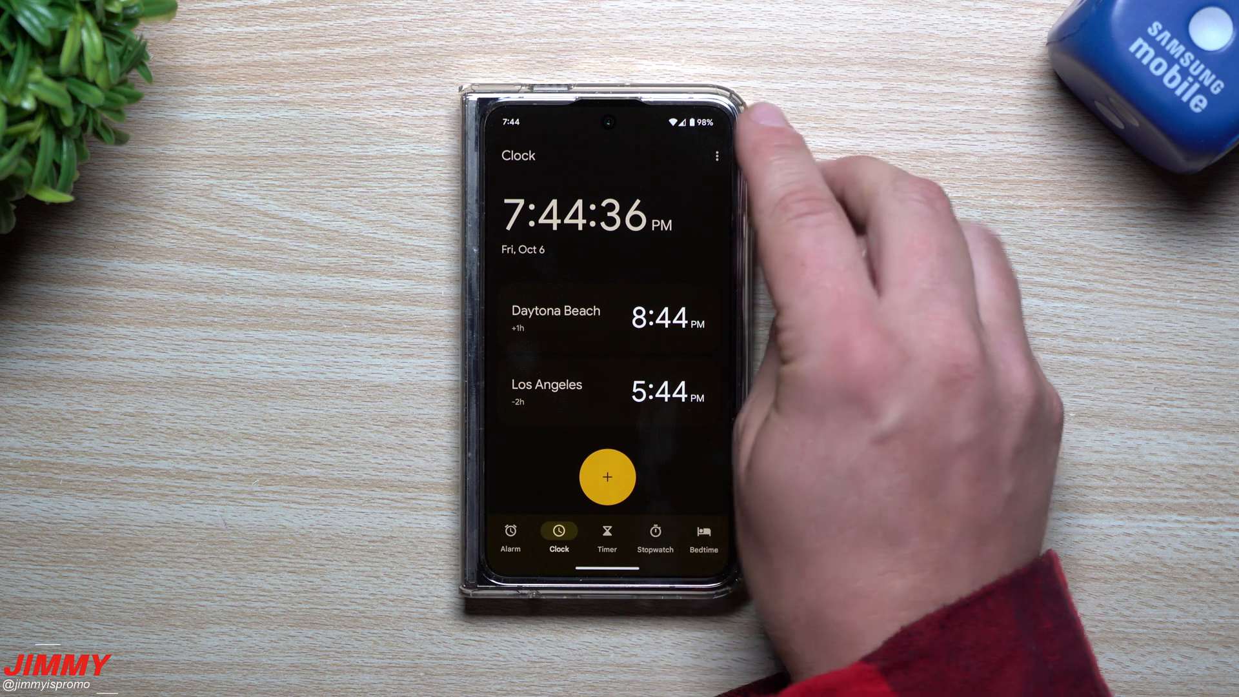
- Open Clock's overflow menu and choose Settings to reach Android Settings
click(718, 155)
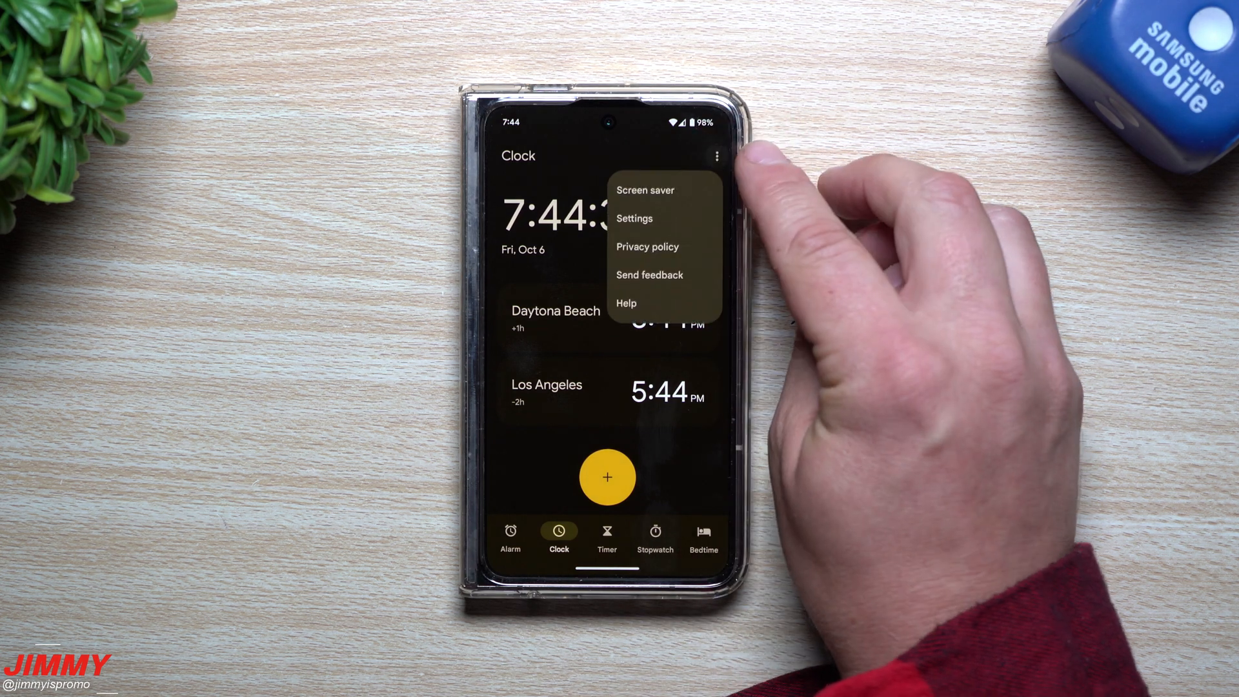
click(634, 219)
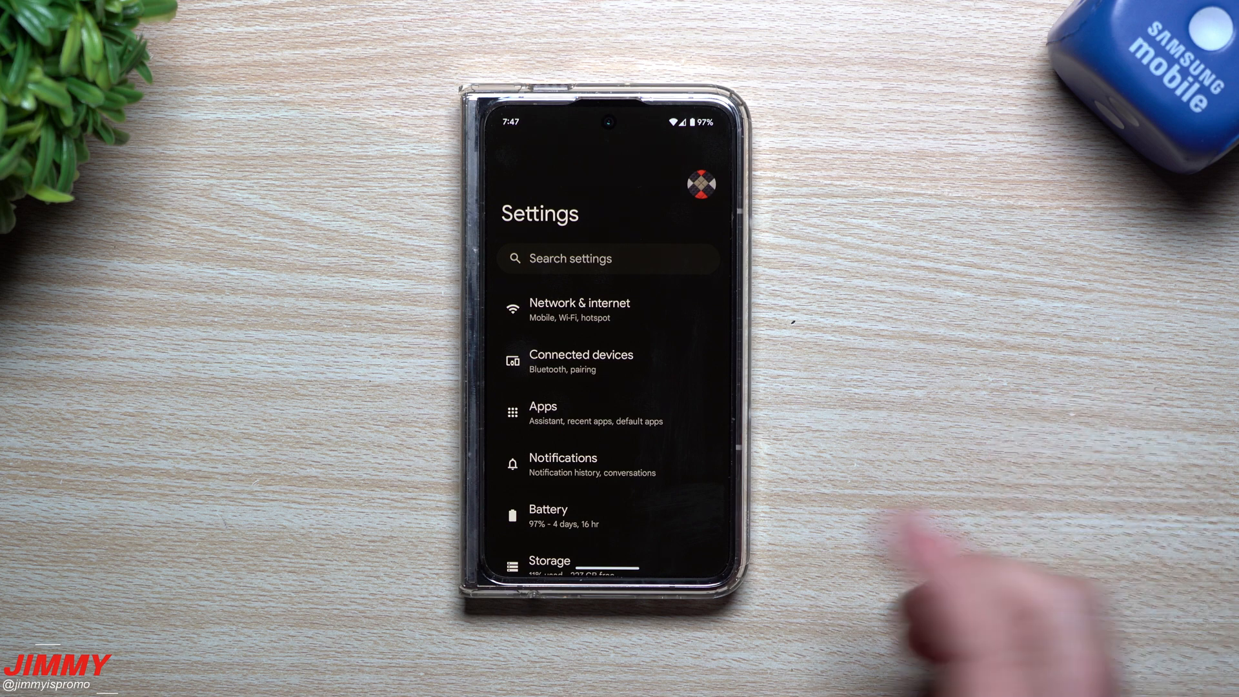
- Set Facebook's experimental aspect ratio to Half screen, then return to Apps
click(544, 413)
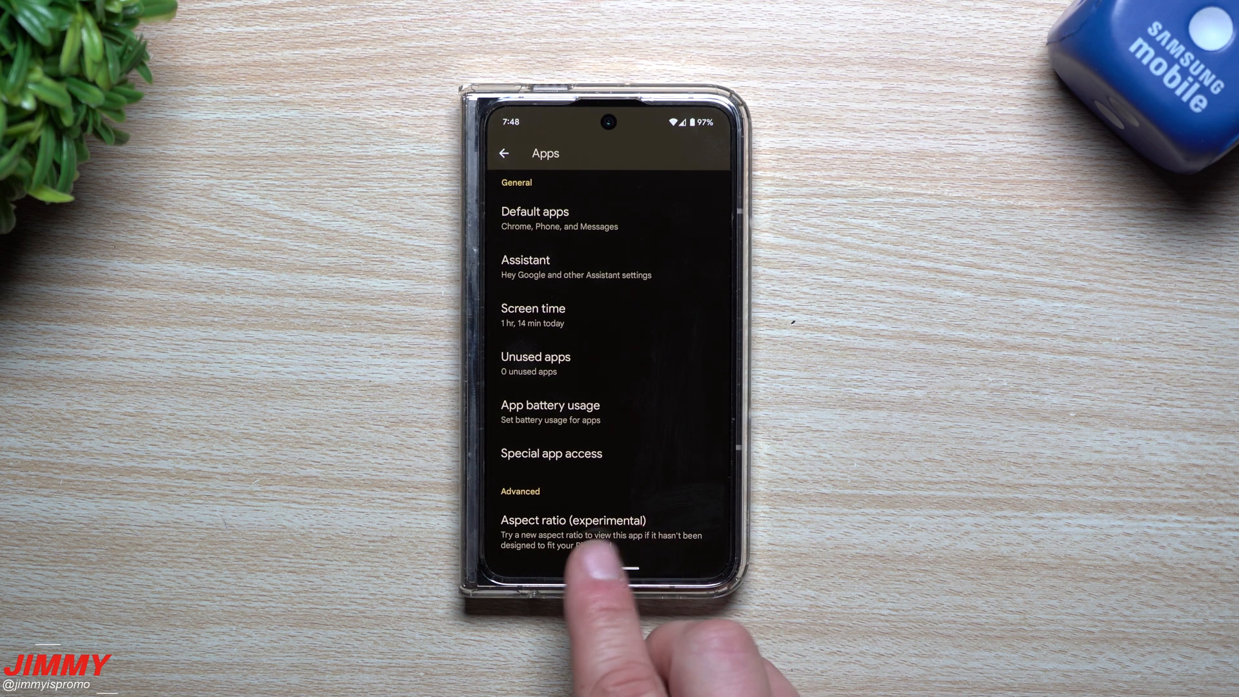
click(561, 520)
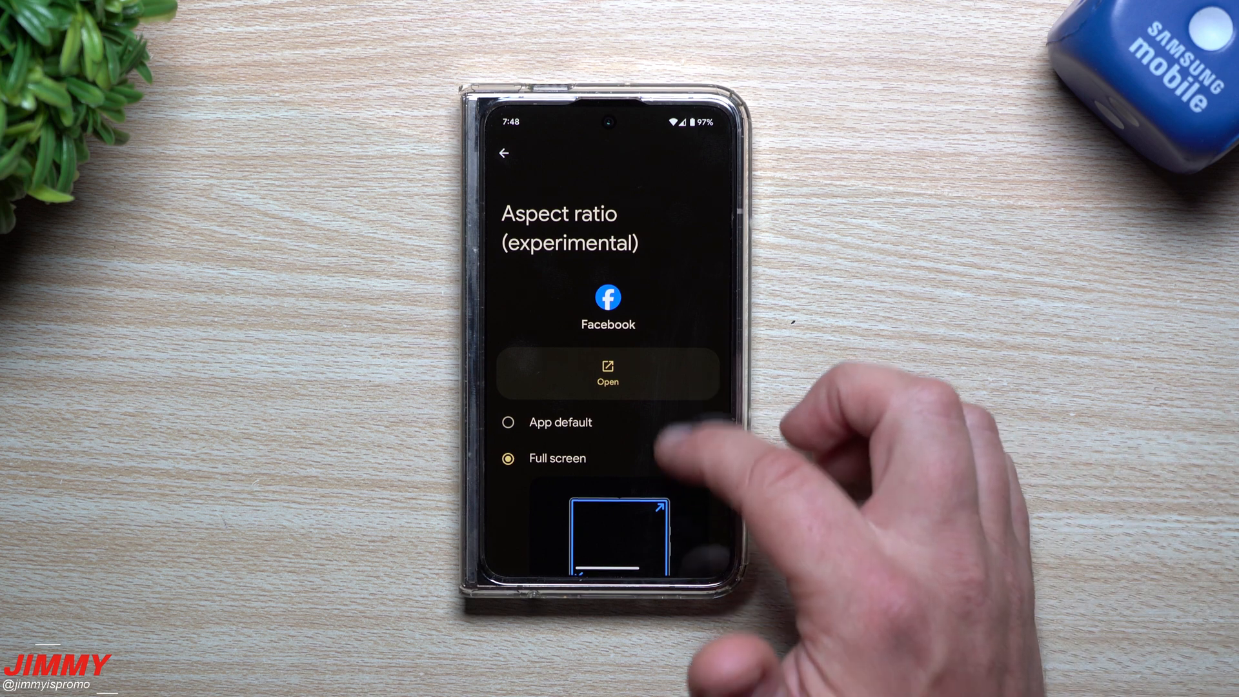
scroll(down, 3)
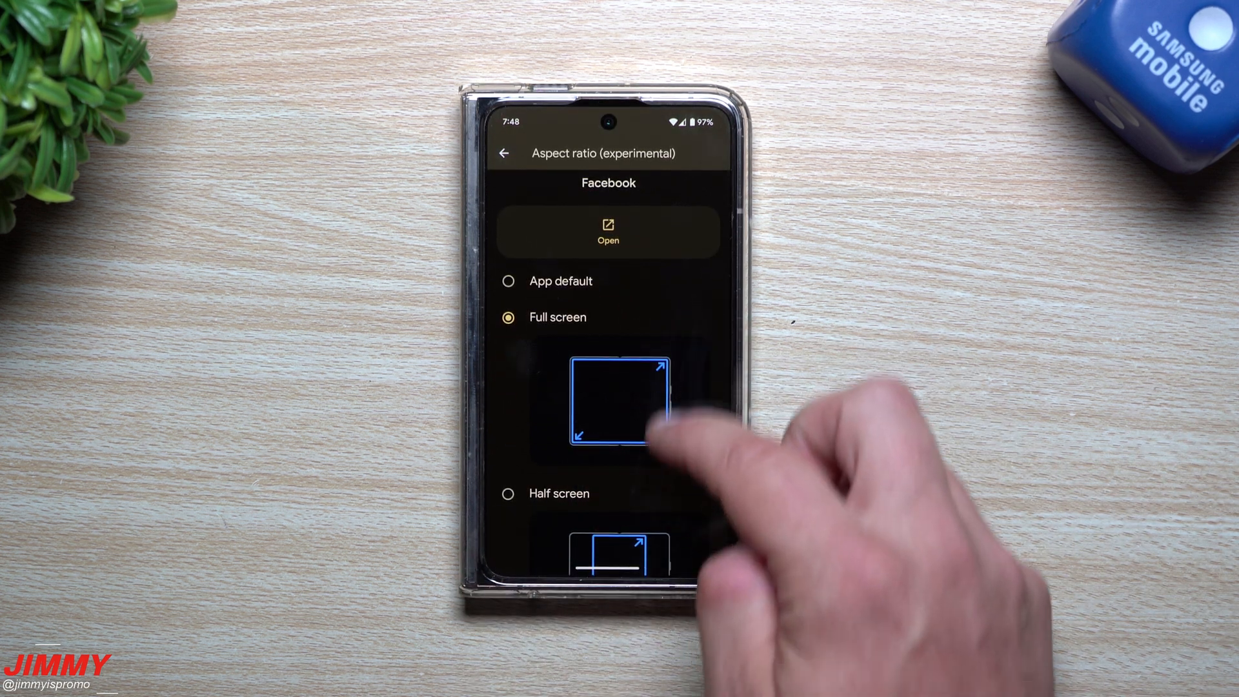
scroll(down, 3)
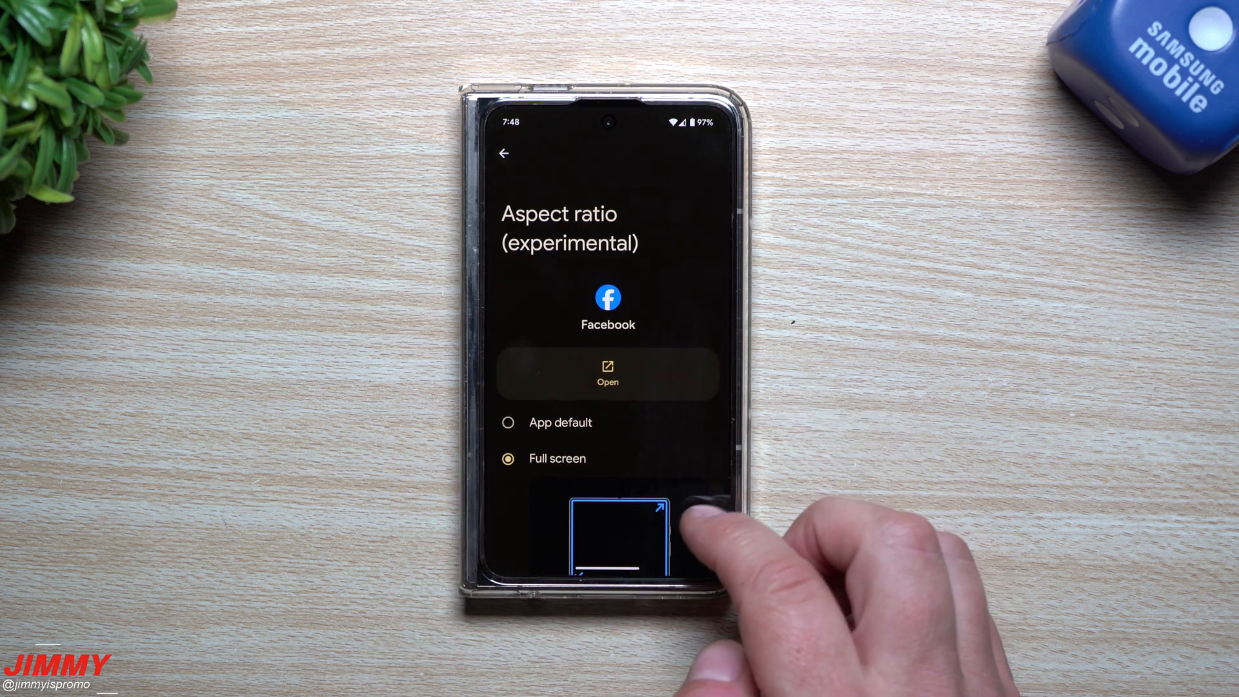
click(504, 153)
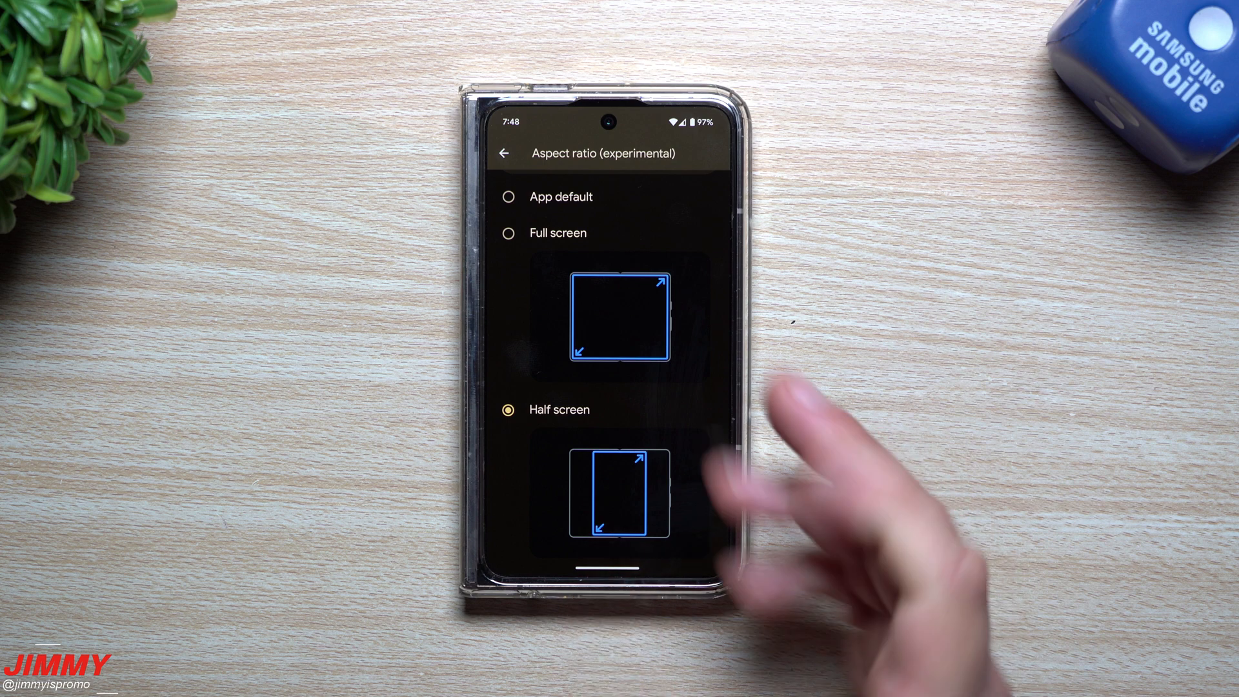
scroll(down, 3)
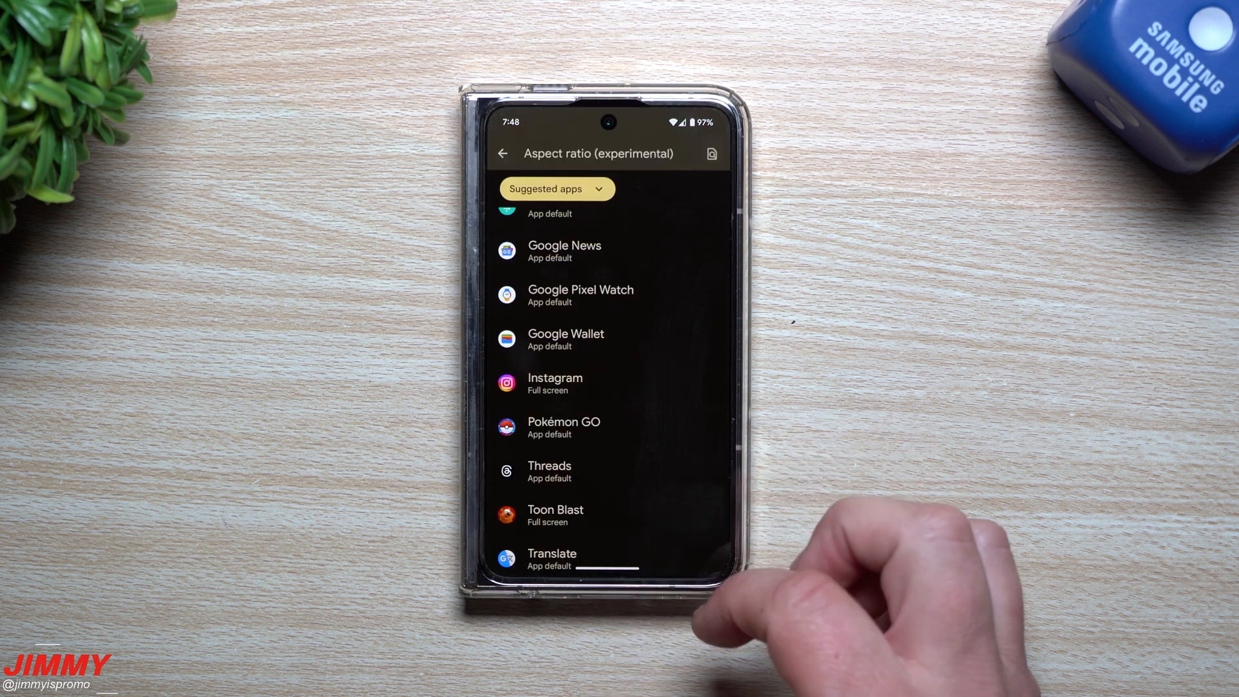
click(503, 153)
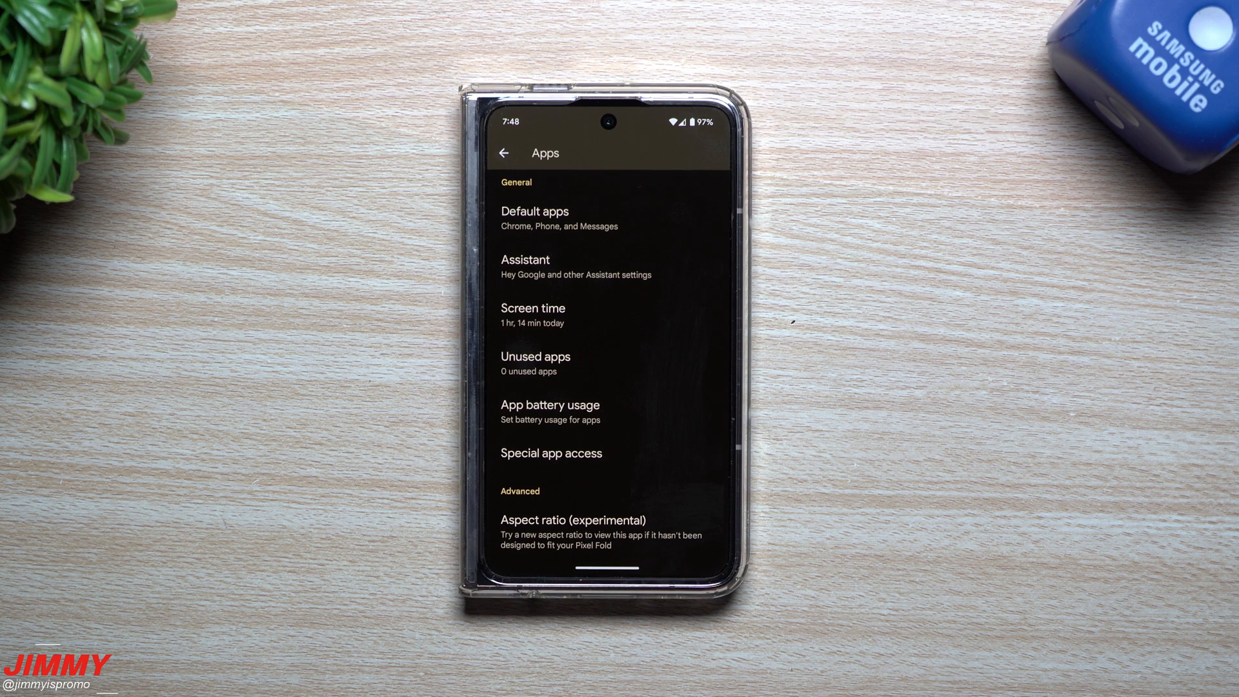
- Go back to the main Settings list and open Display settings
click(505, 153)
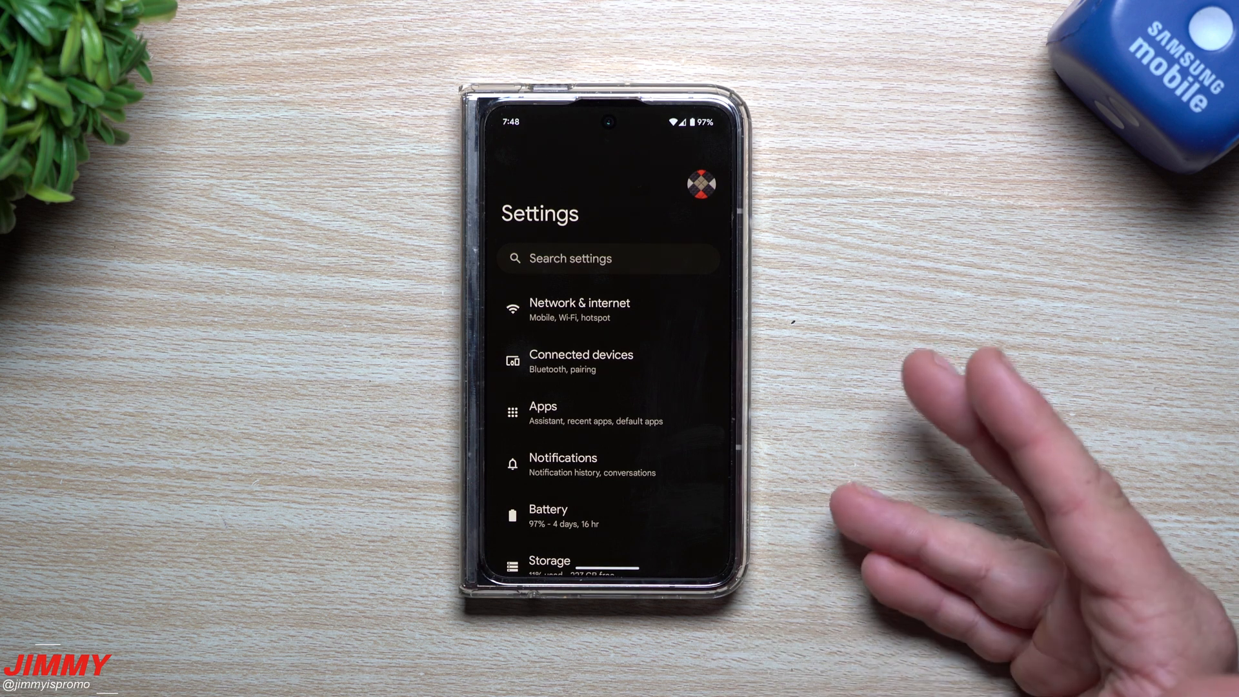
scroll(down, 3)
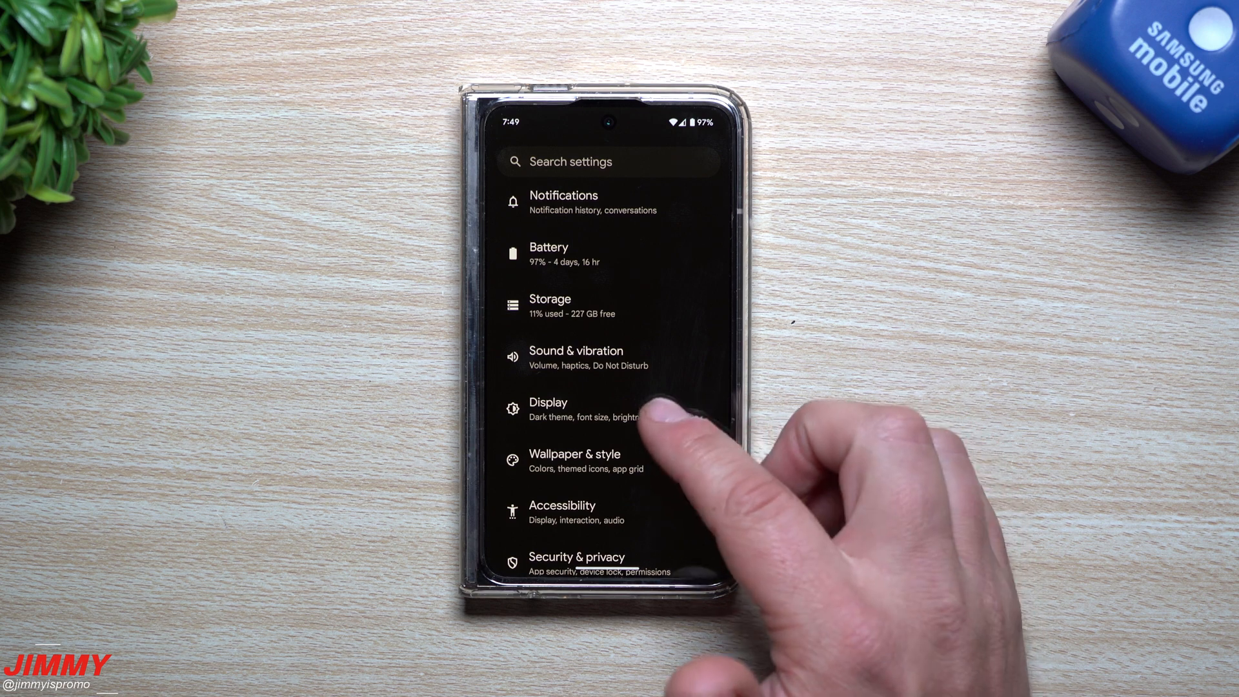
click(560, 409)
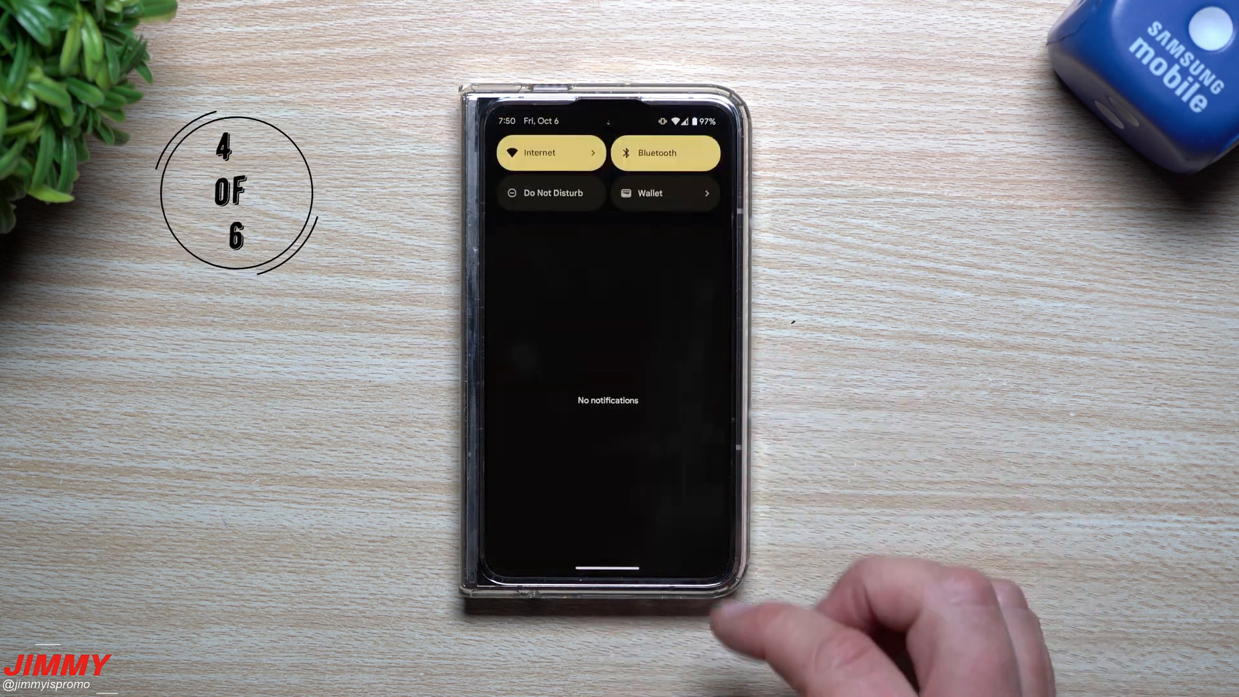
- Check System > Software updates shows up to date, then go home
scroll(down, 3)
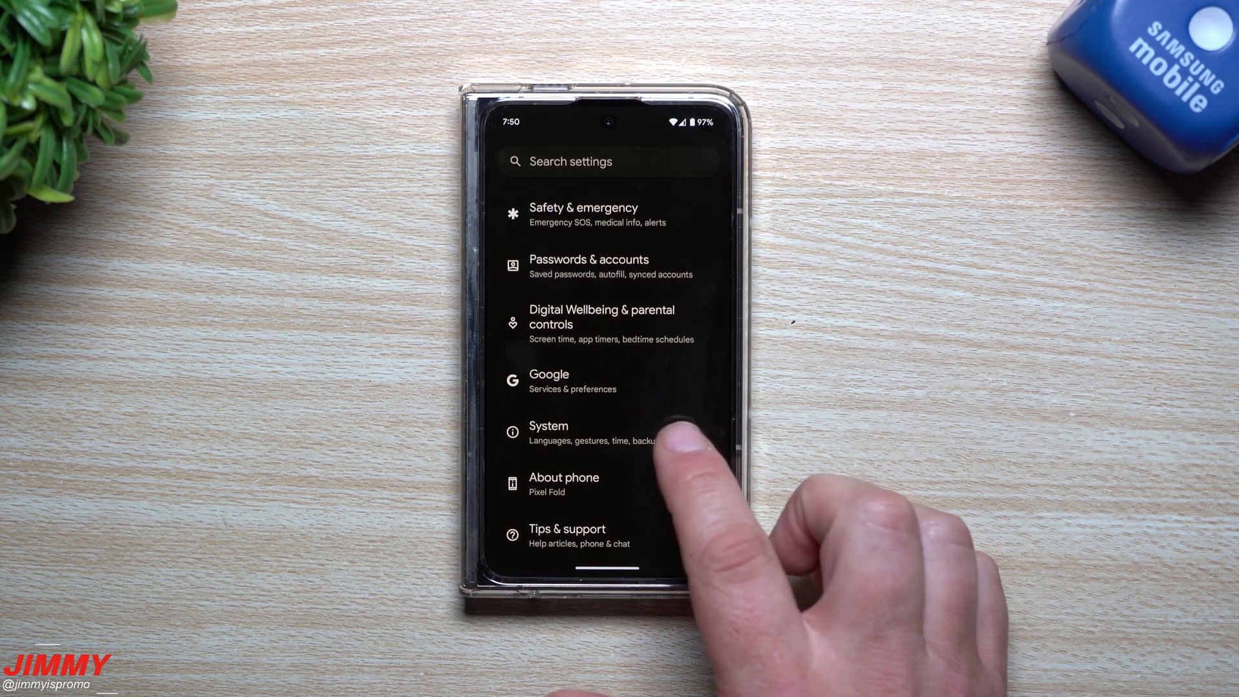
click(574, 431)
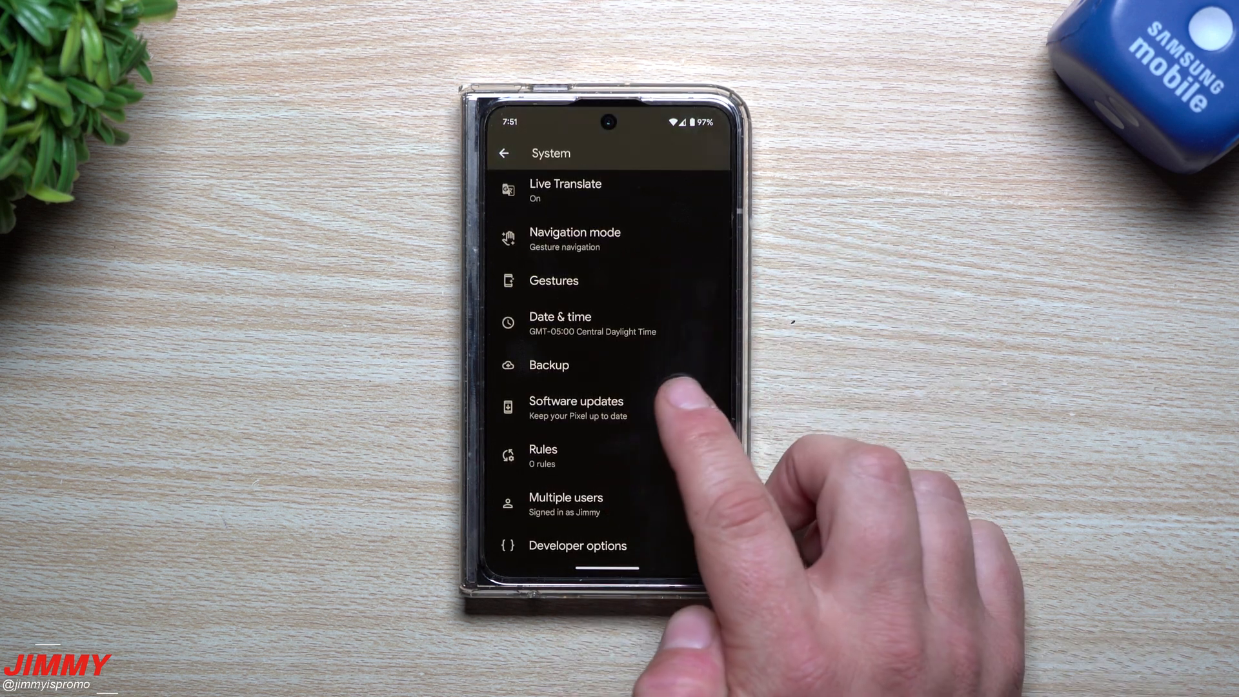
click(576, 405)
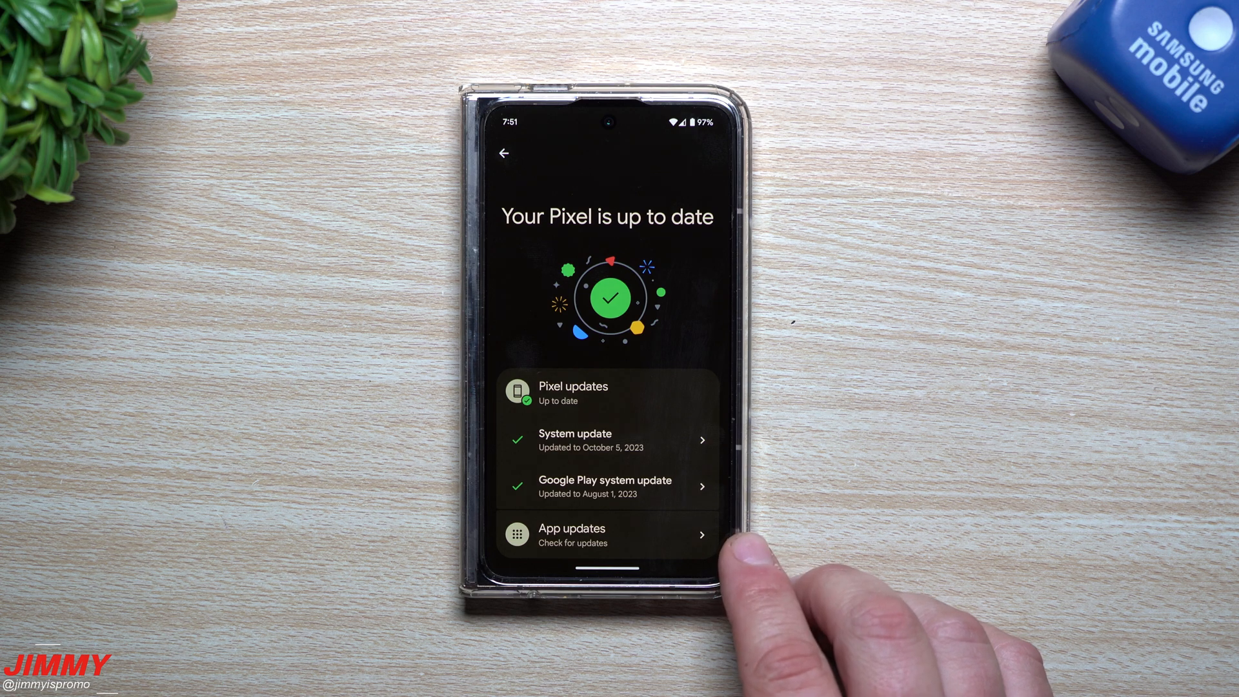
click(594, 535)
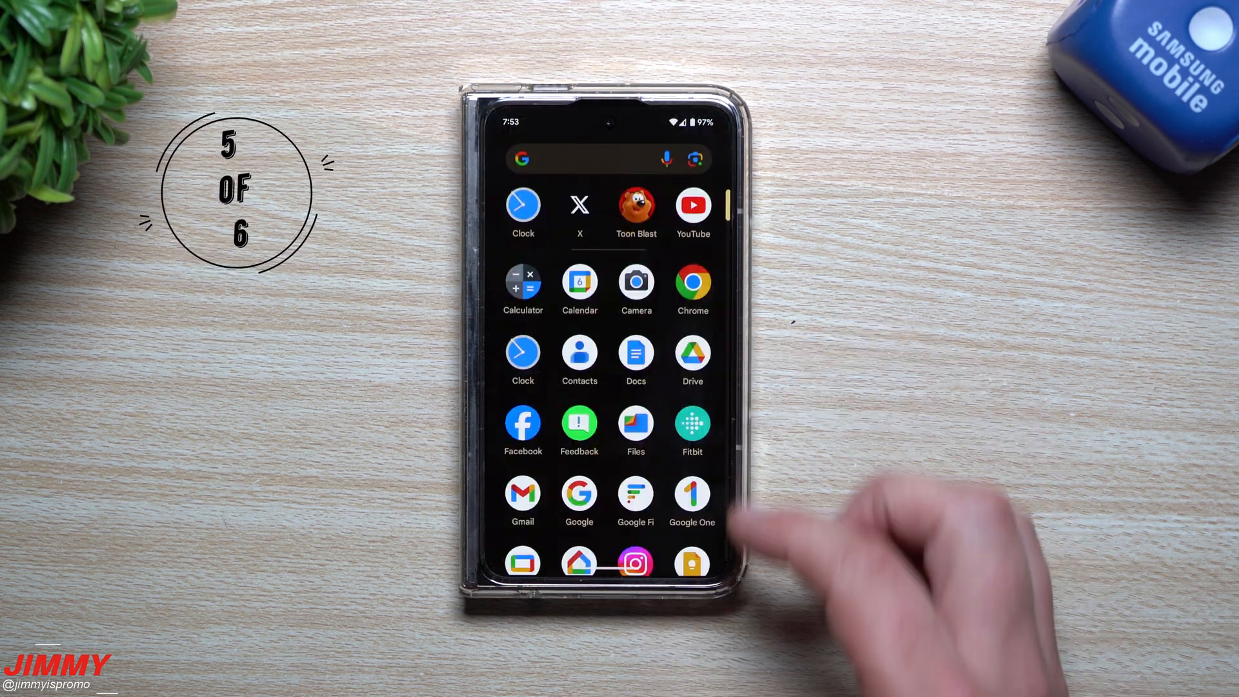
- Open Personal Safety's emergency info and browse the Unknown medical information fields
scroll(down, 3)
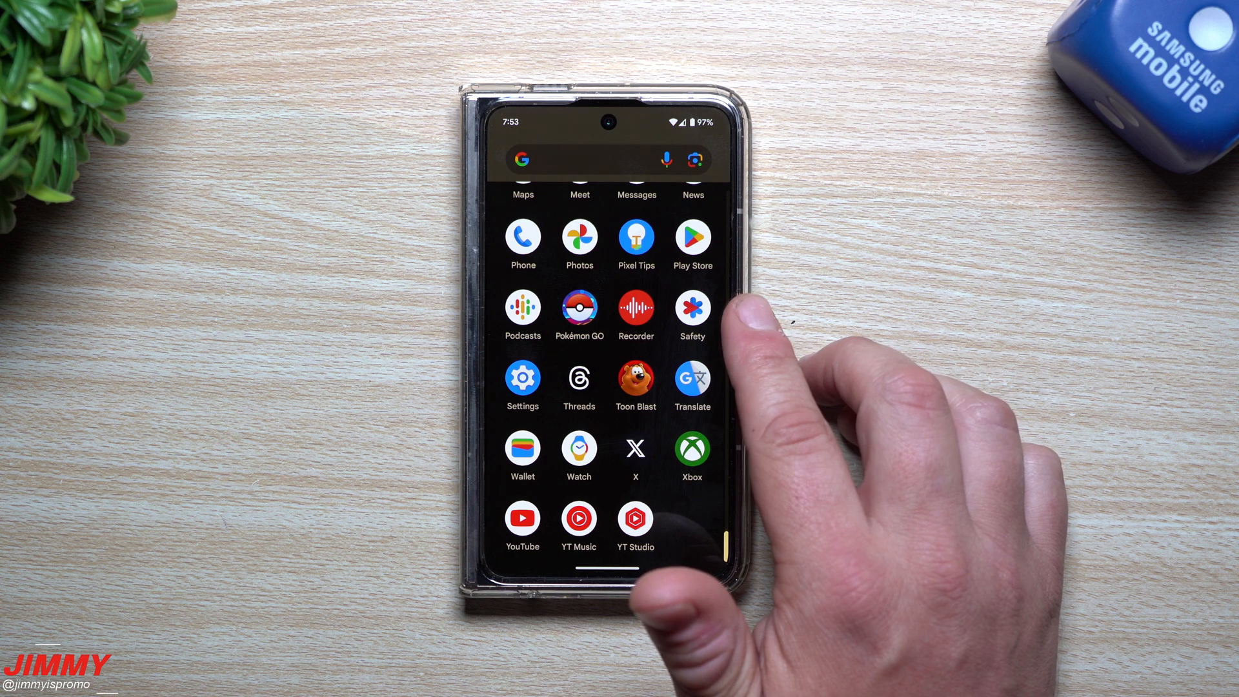
click(693, 308)
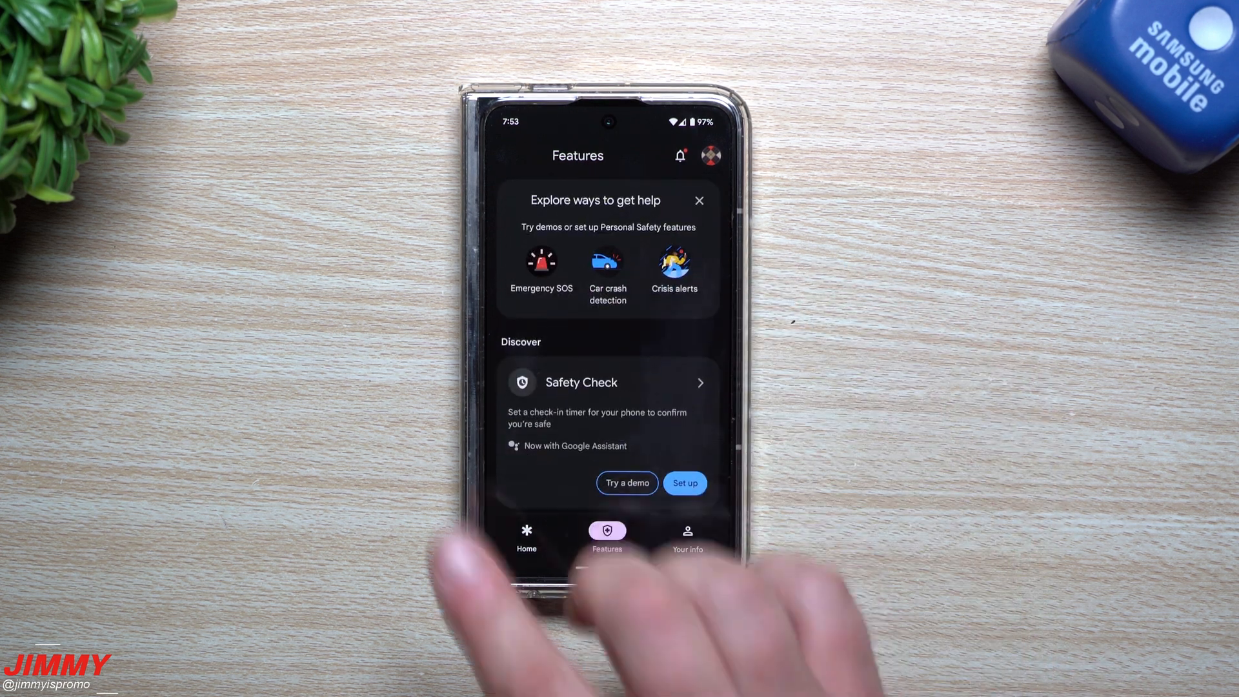
click(688, 537)
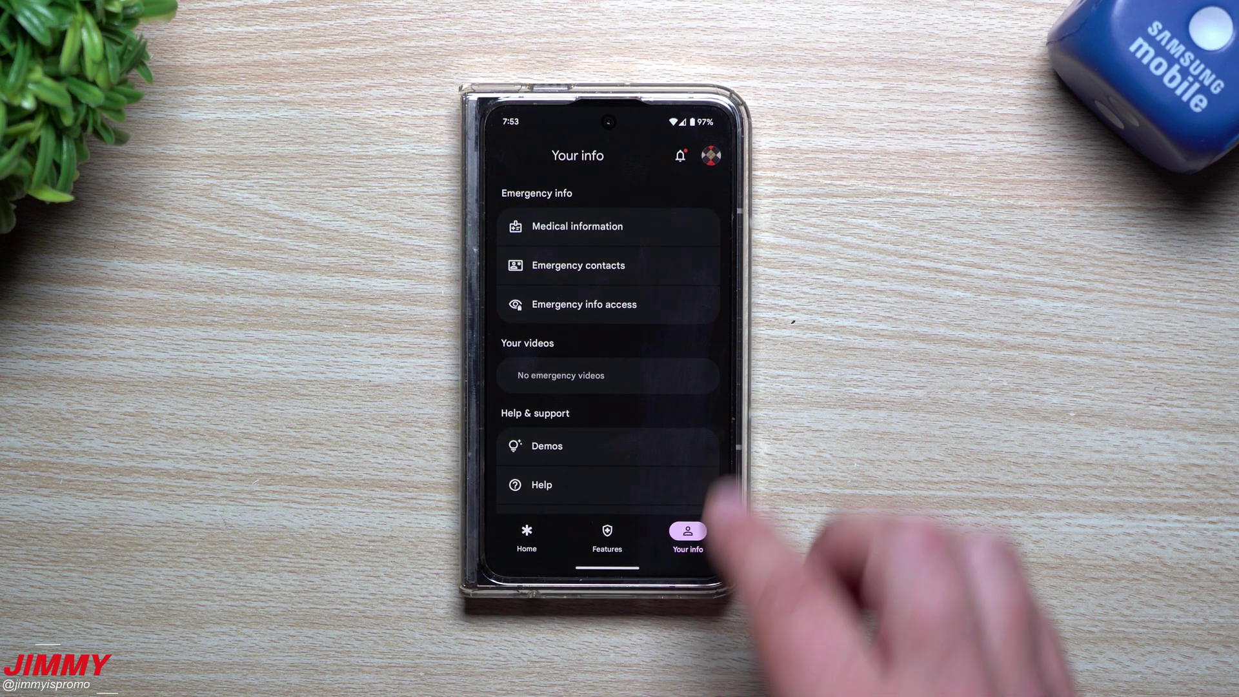
click(577, 226)
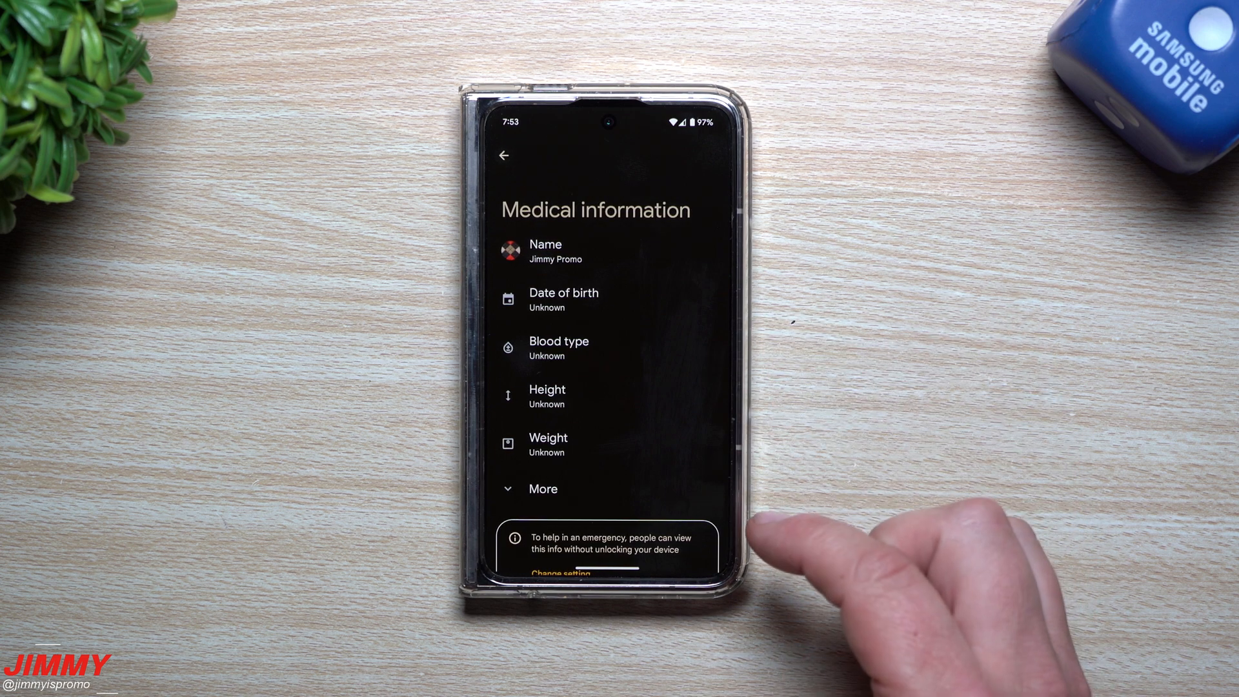
scroll(down, 3)
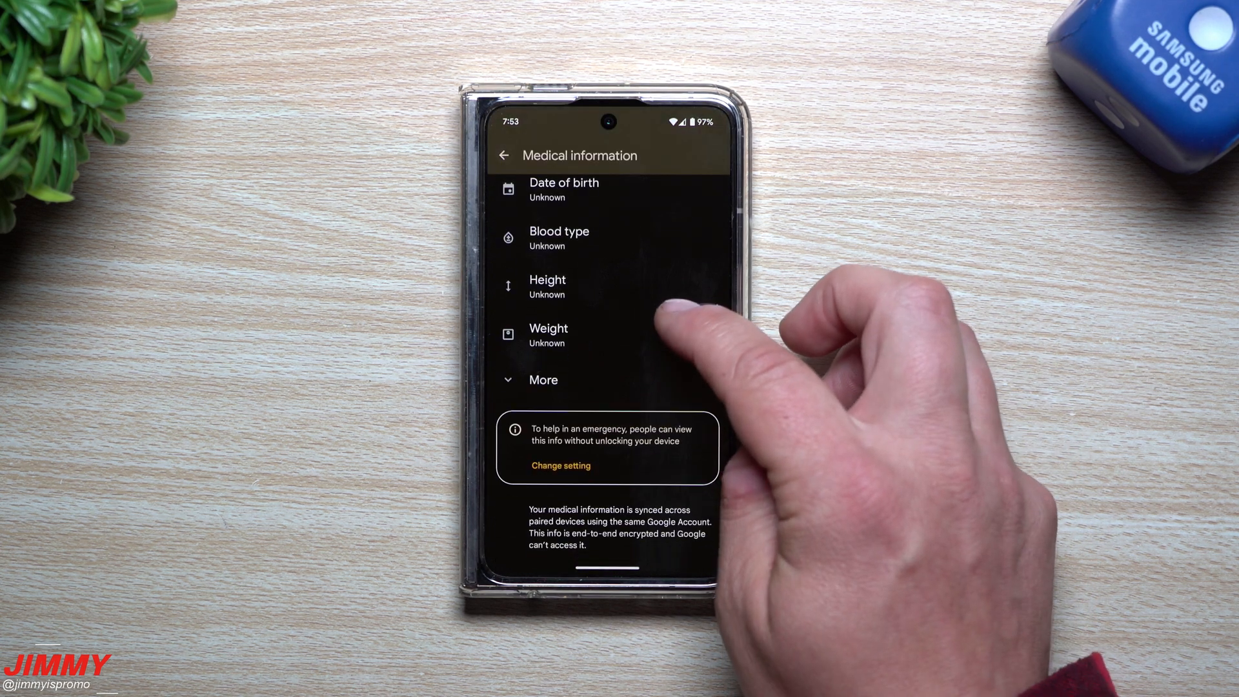
scroll(down, 3)
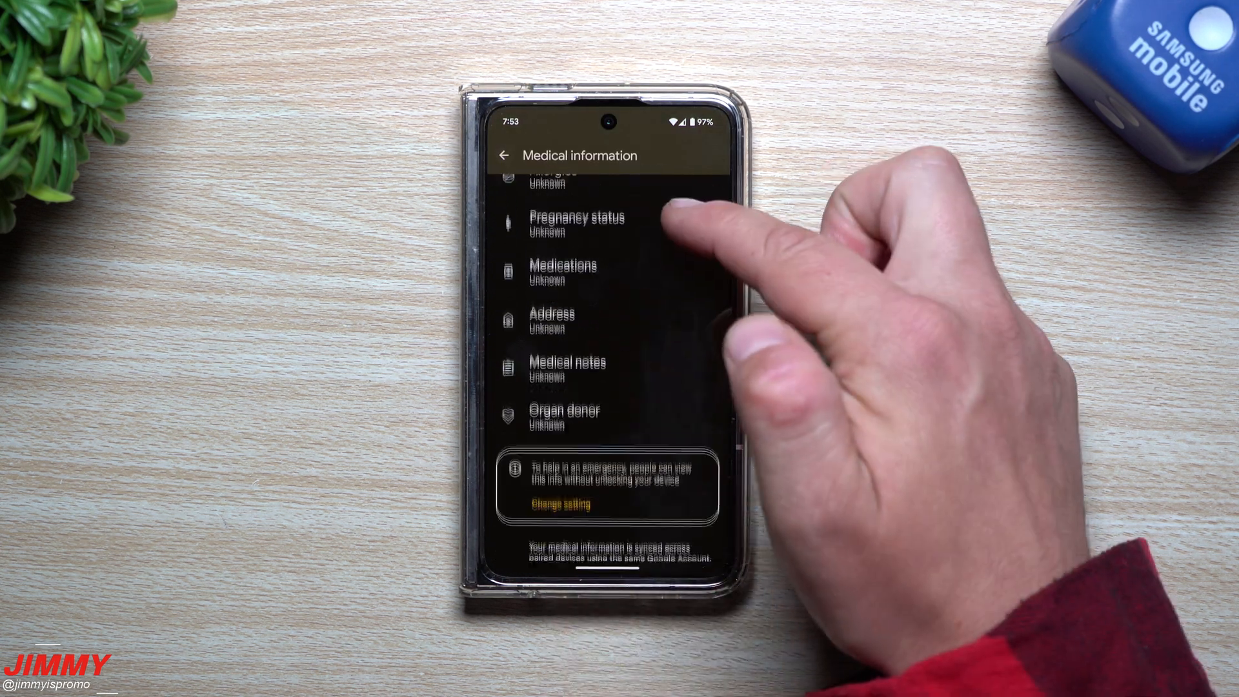
scroll(up, 3)
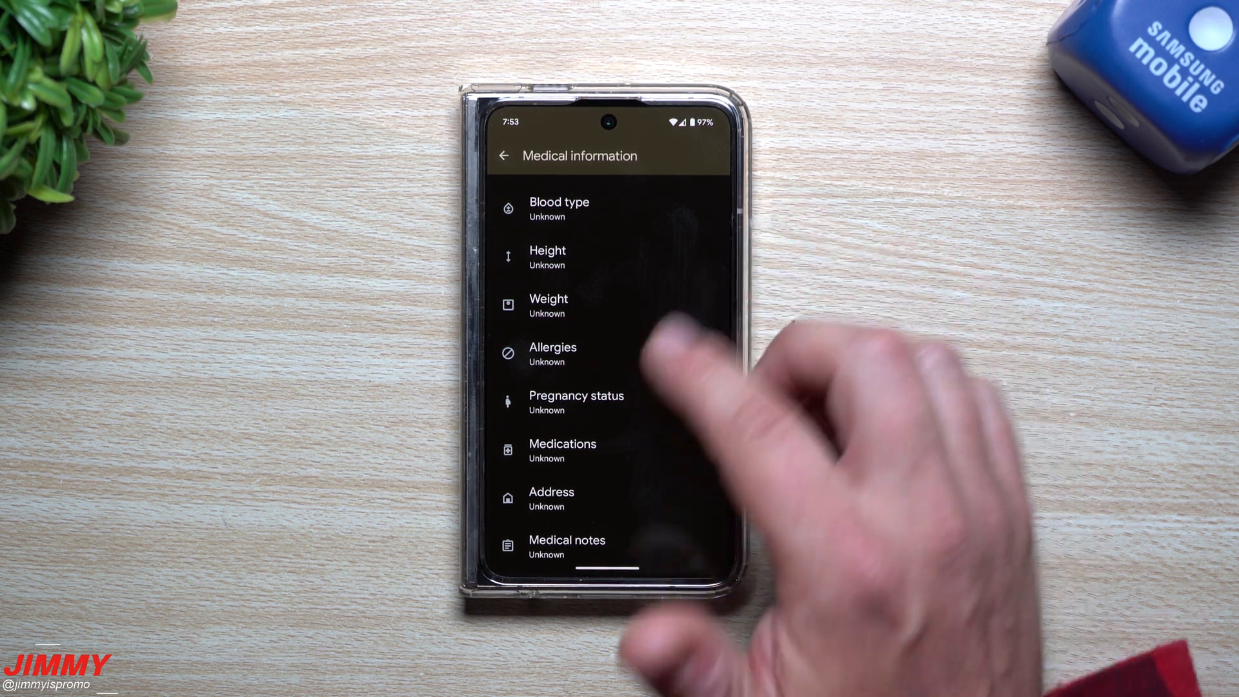
scroll(down, 3)
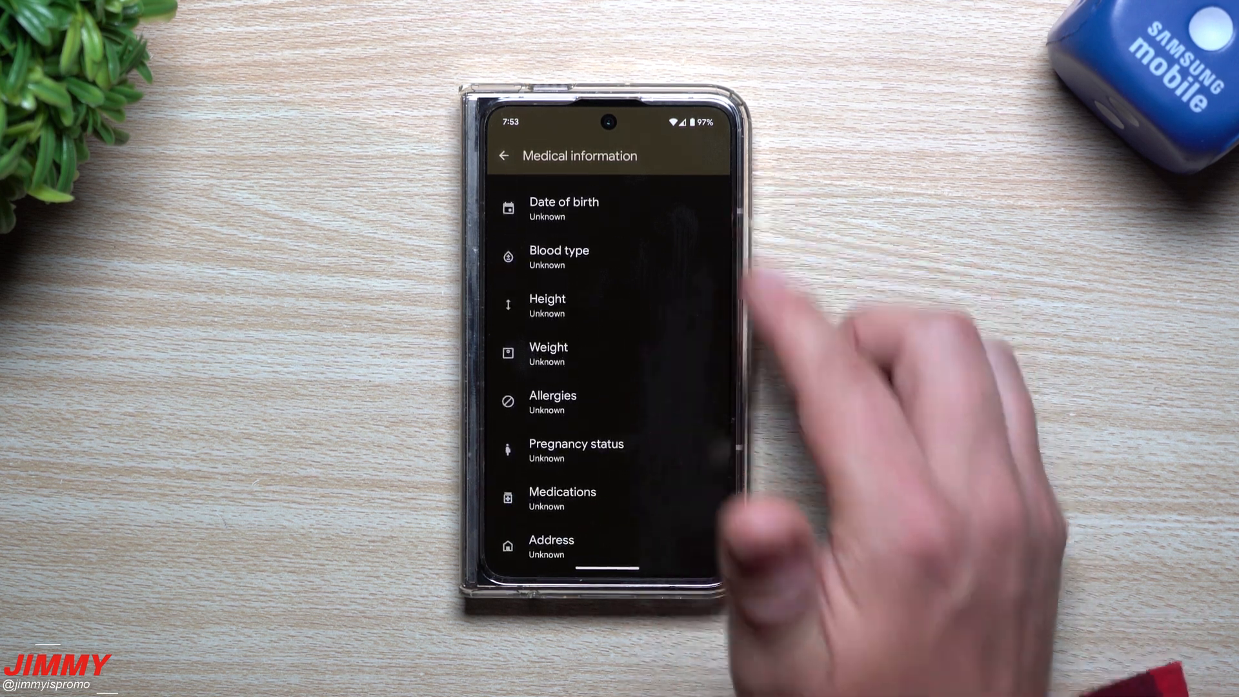
scroll(down, 3)
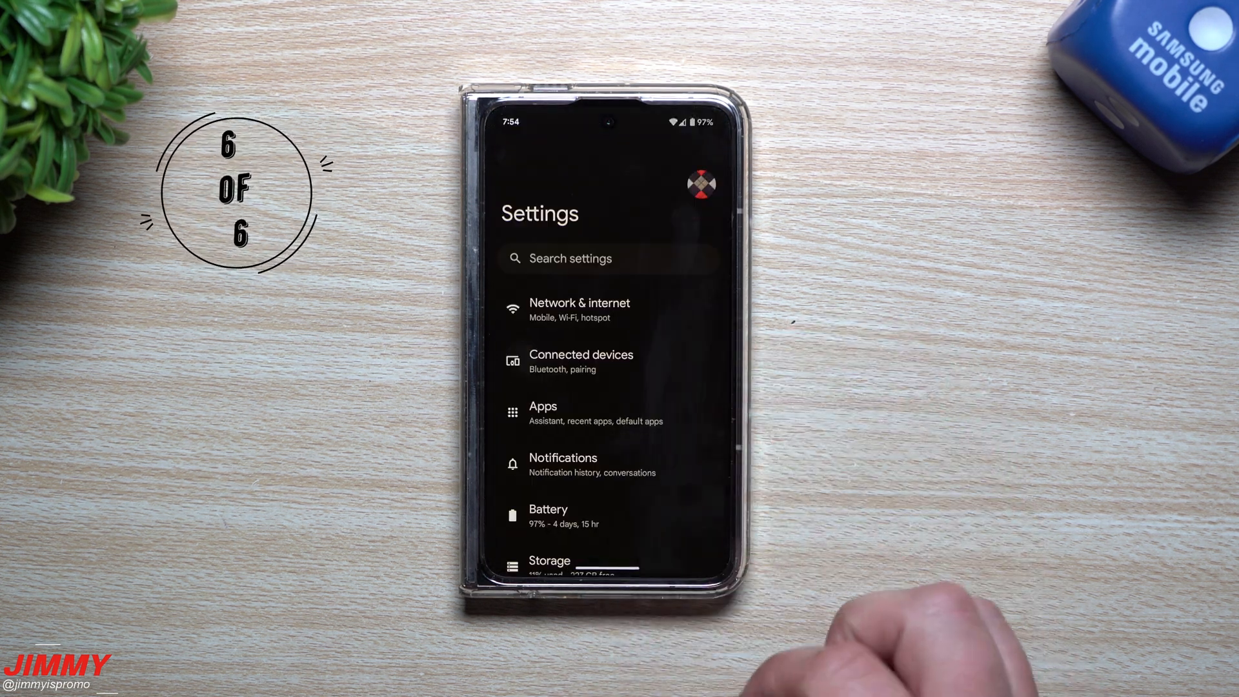
- Scroll Display settings to Smooth Display and Screen protector mode
scroll(down, 3)
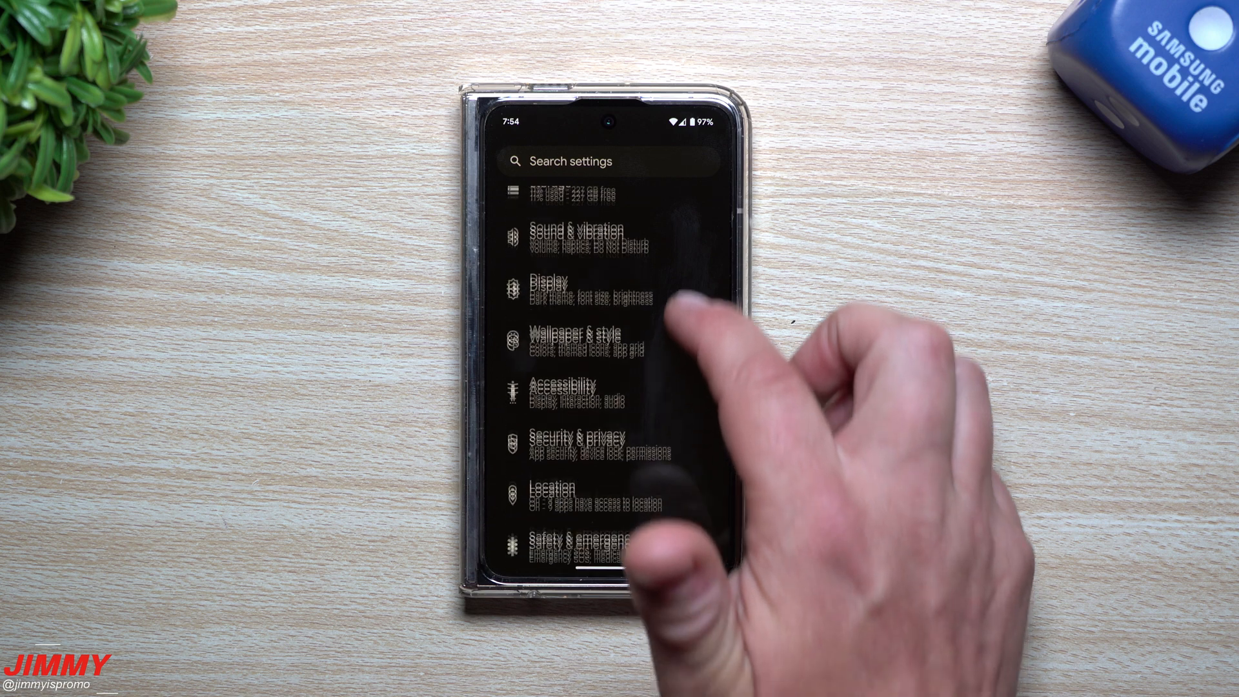
click(550, 286)
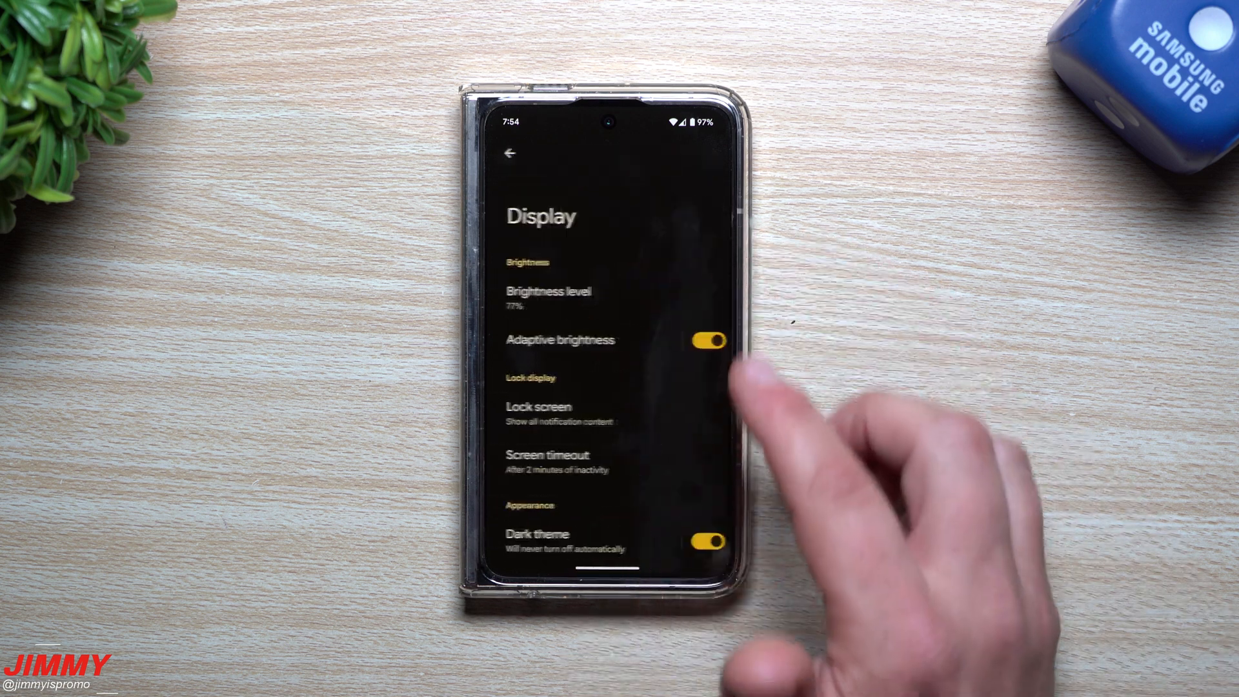
scroll(down, 3)
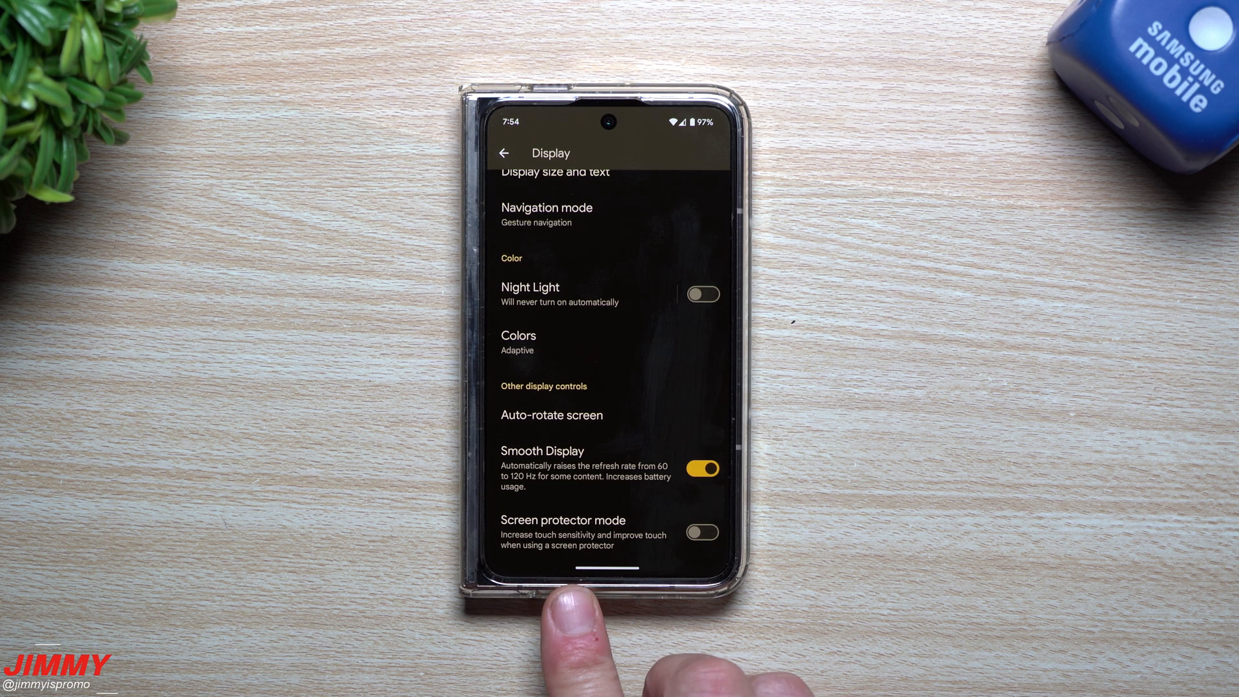
click(702, 532)
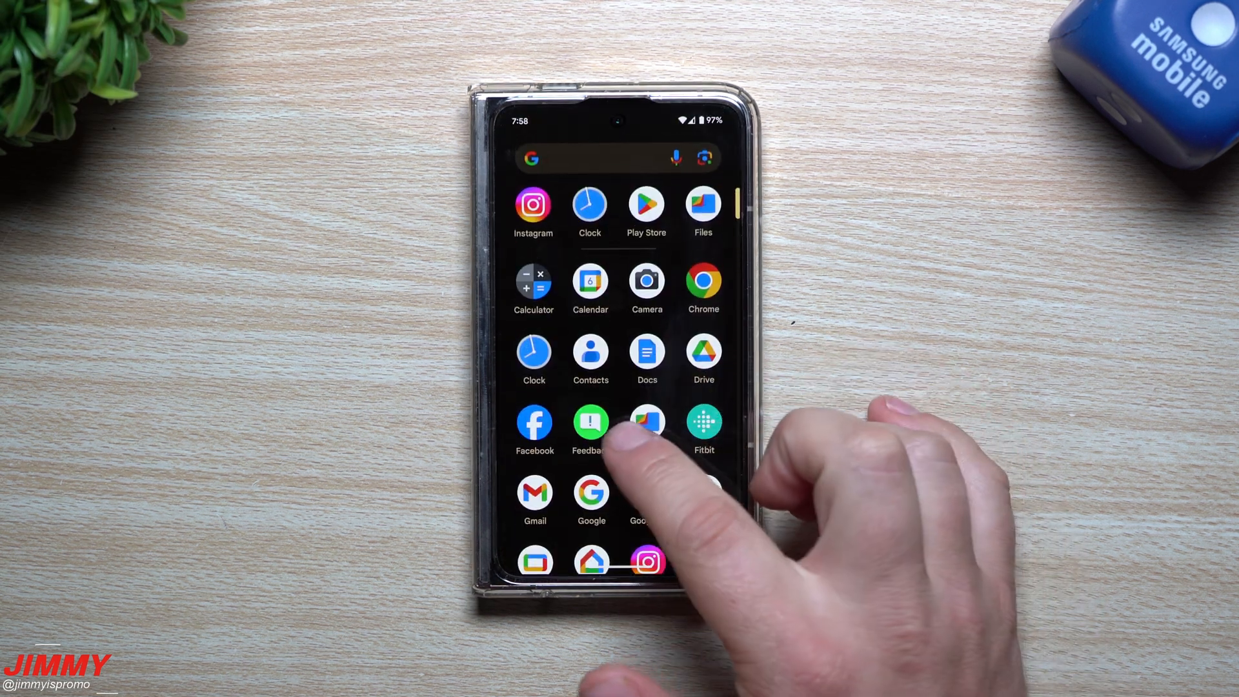
- Open the QPR1 Beta 2 release notes from Android Beta Feedback's menu
click(590, 423)
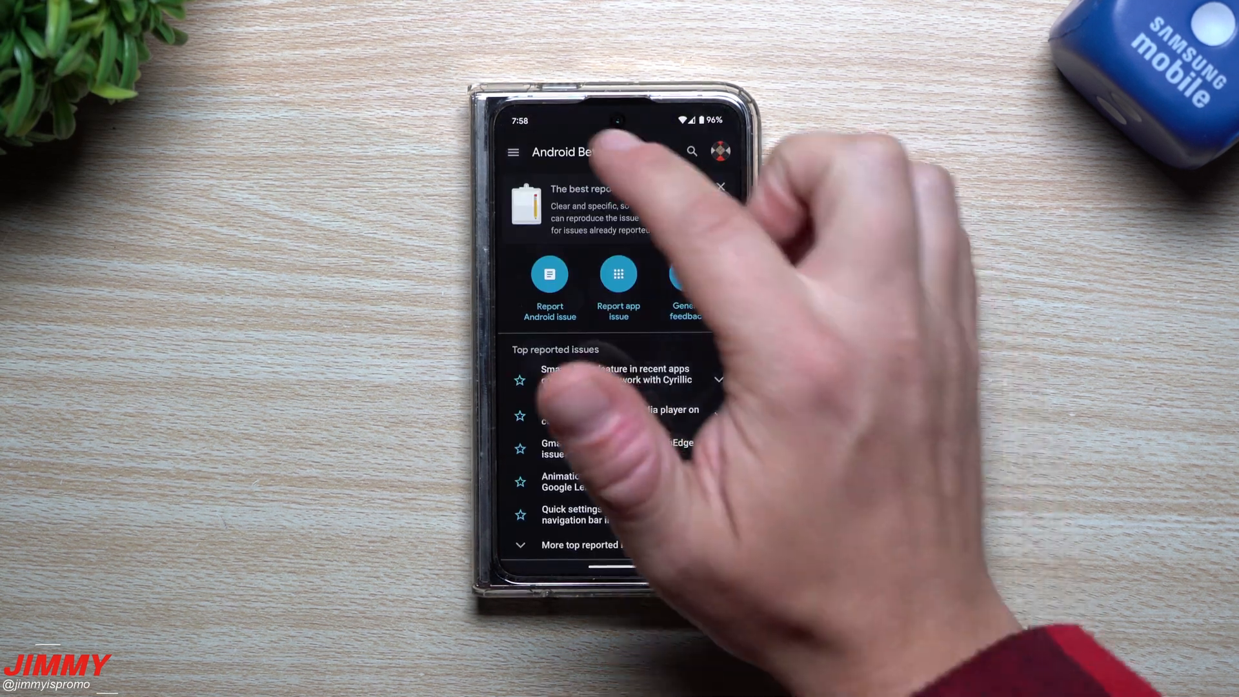
click(513, 151)
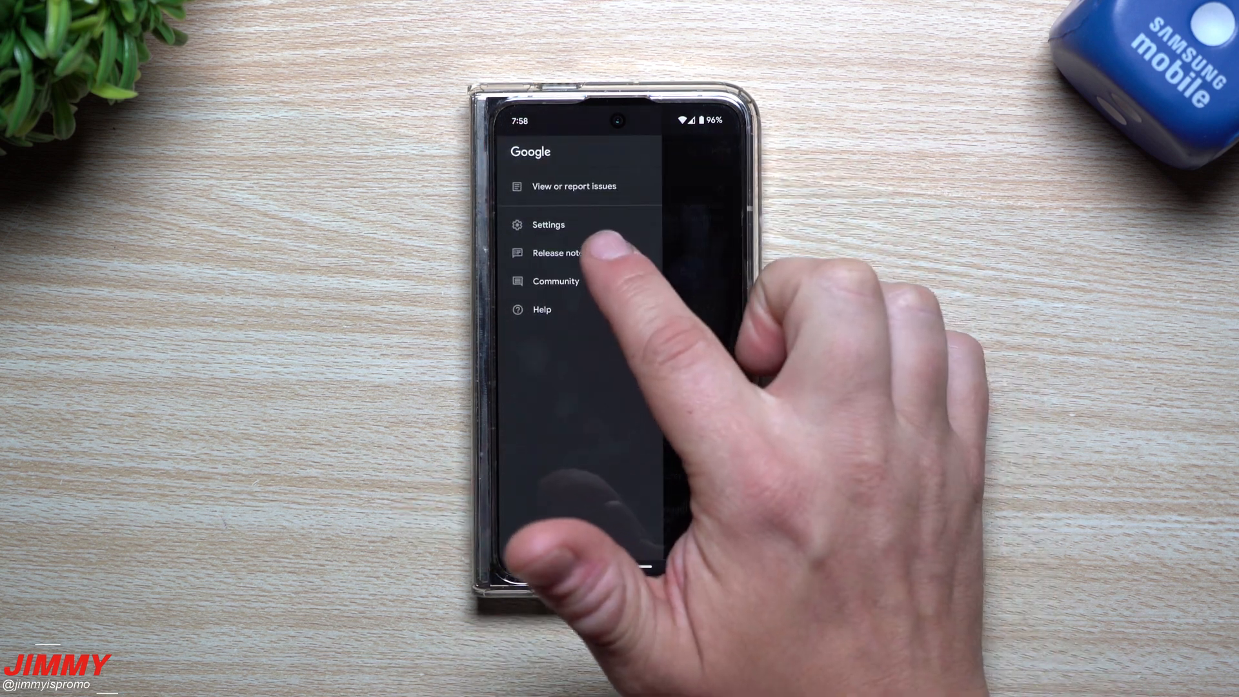
click(558, 253)
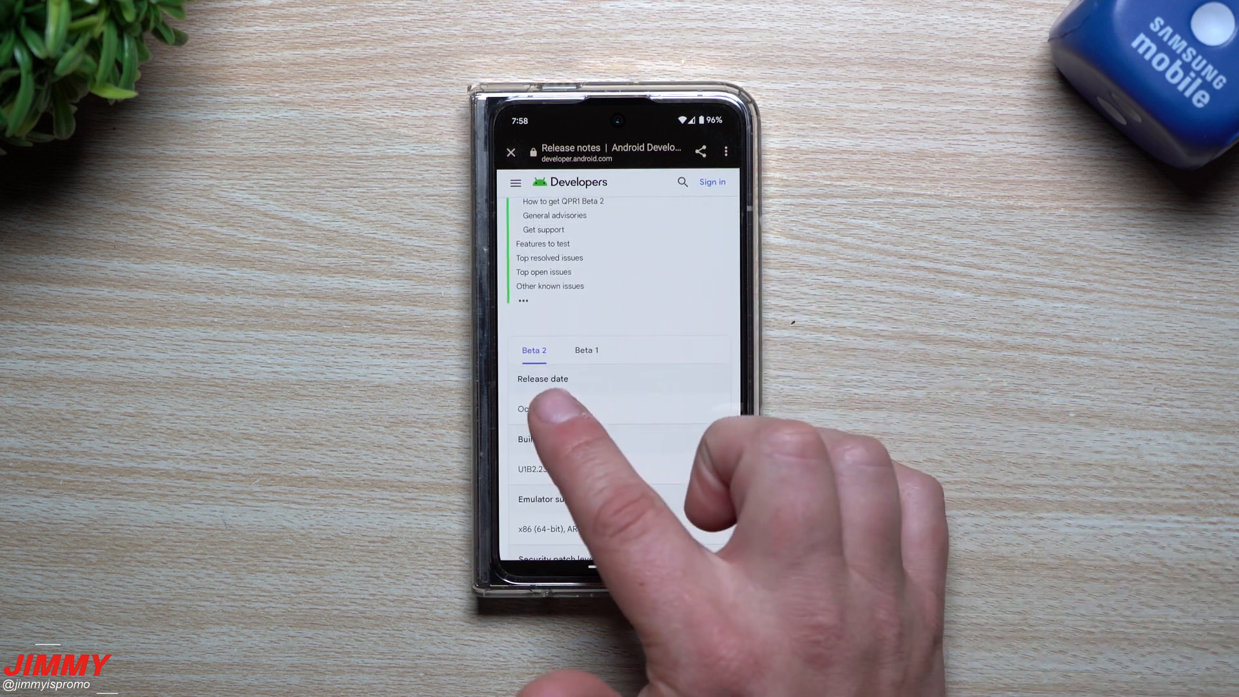
- Scroll past the supported Pixel devices list to General advisories
scroll(down, 3)
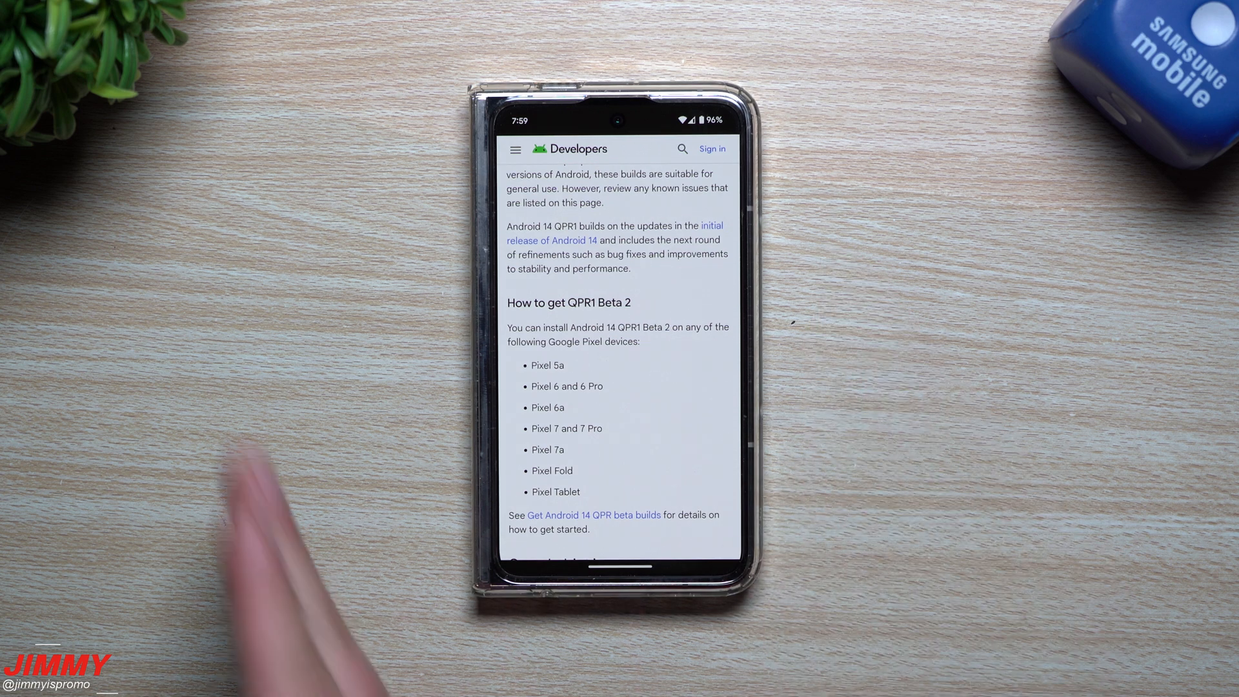
mouse_move(743, 387)
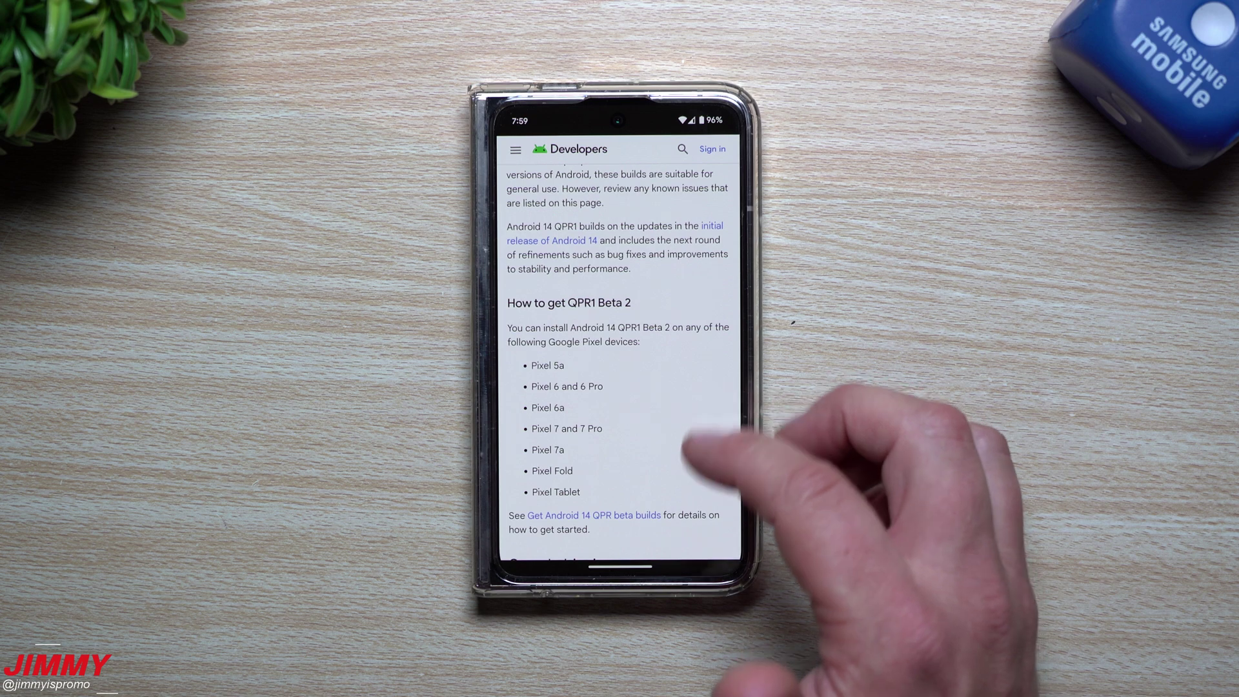
scroll(down, 3)
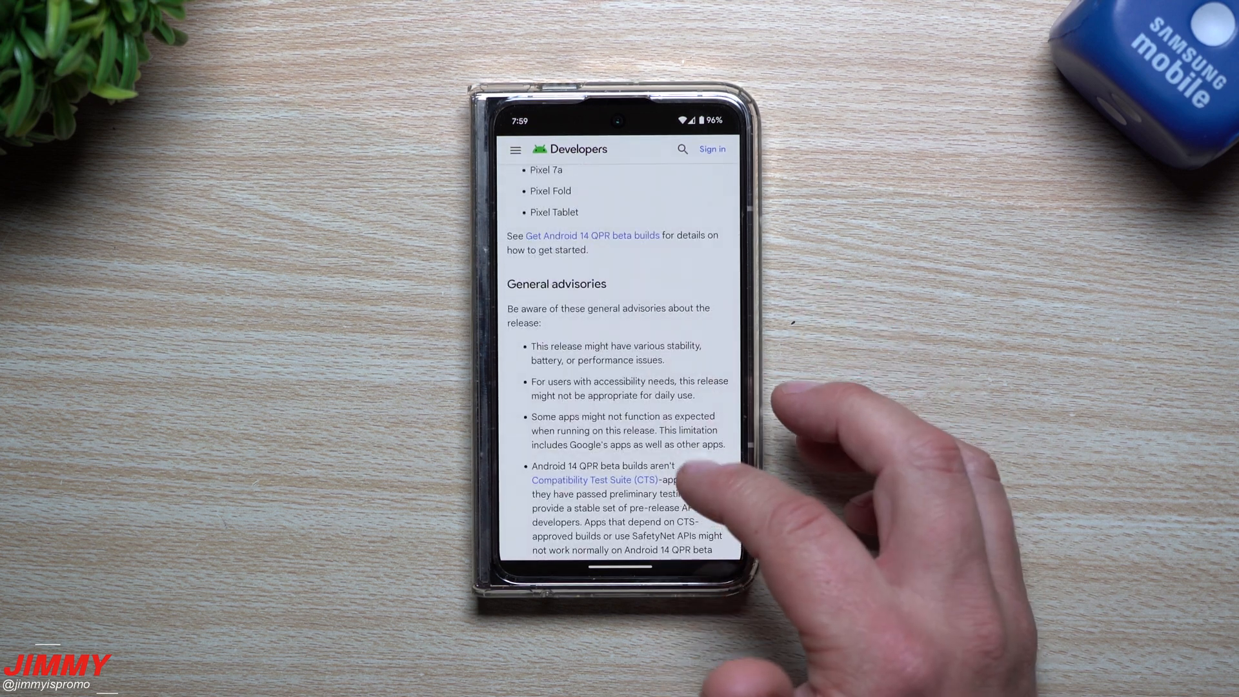
- Scroll down to Top resolved issues, top open issues and Other known issues
scroll(down, 3)
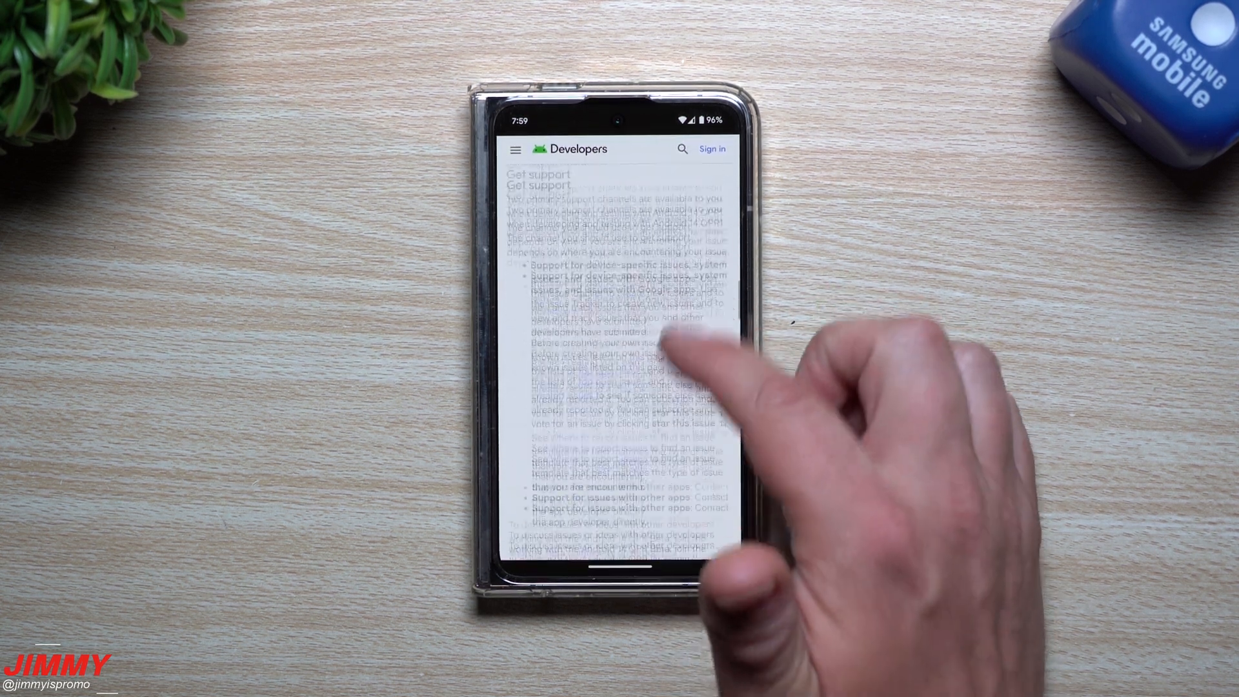
scroll(down, 3)
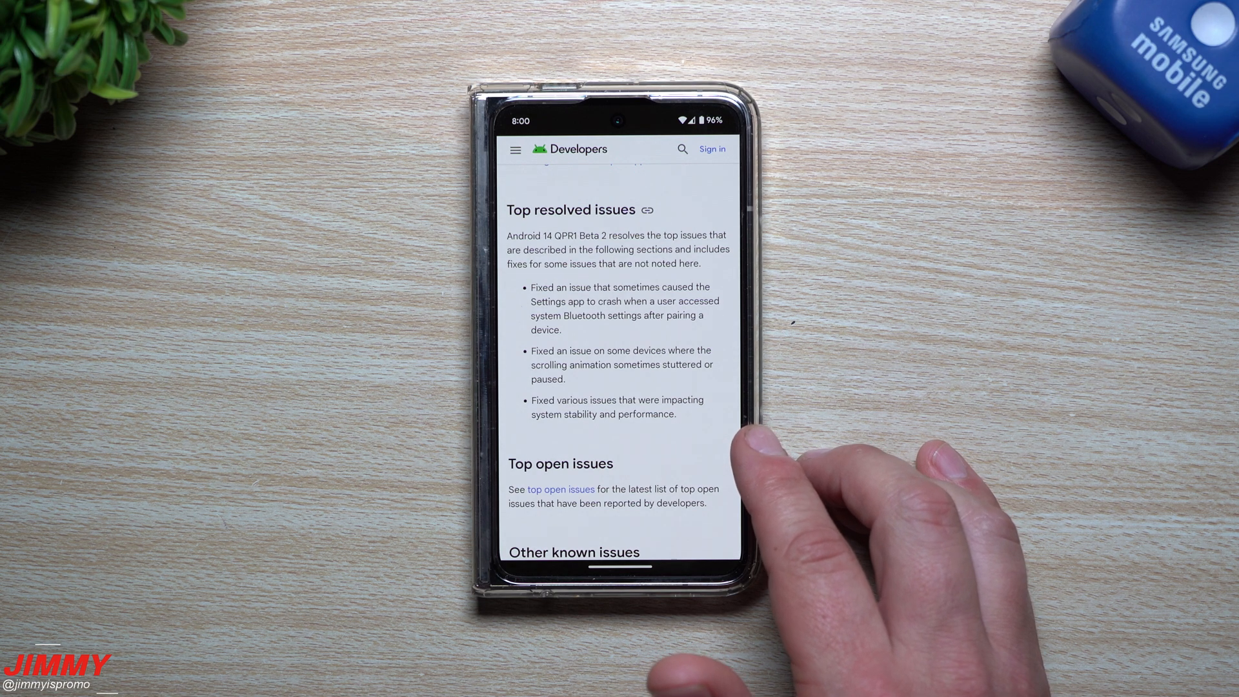
scroll(down, 3)
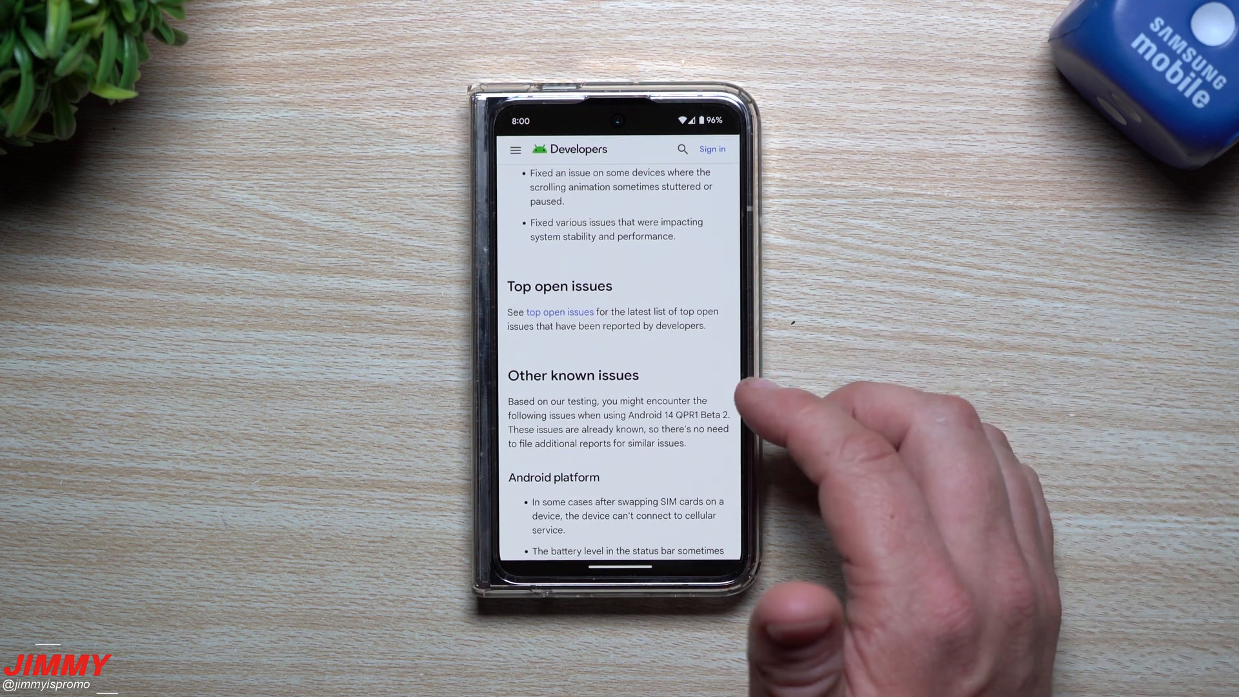
scroll(down, 3)
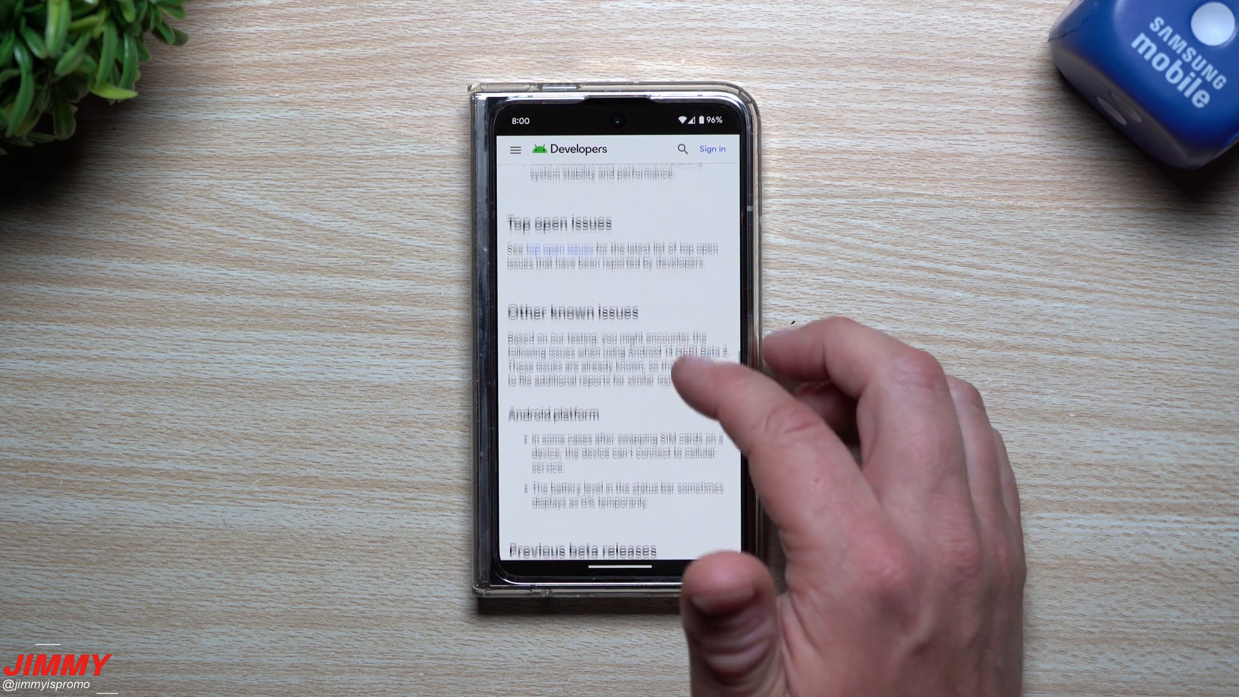